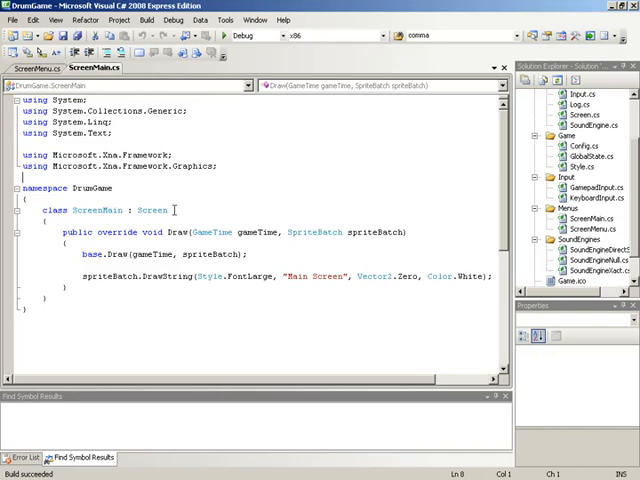
{"action": "mouse_move", "coordinate": [172, 210]}
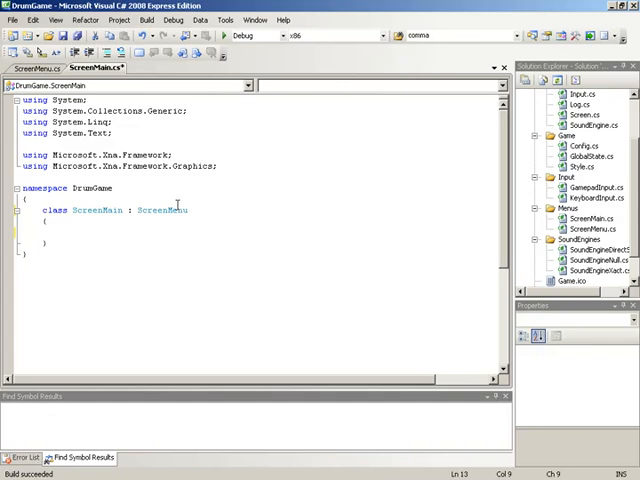
Step: Declare a public ScreenMain() constructor
{"action": "type", "text": "public"}
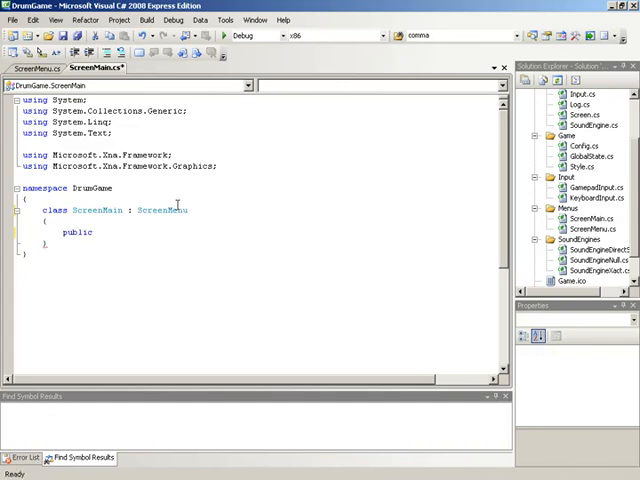
{"action": "type", "text": "Screen"}
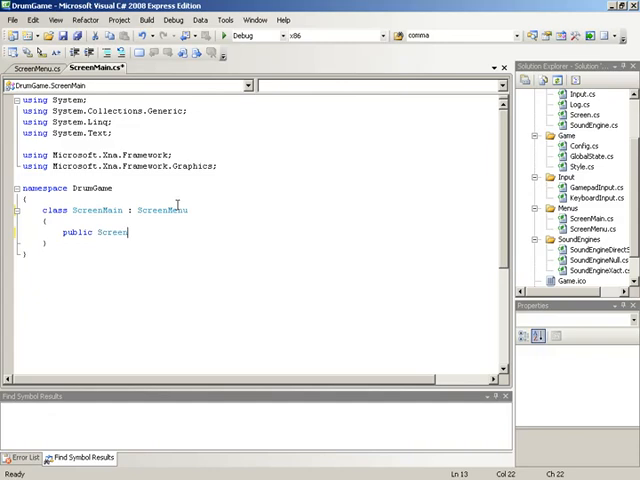
{"action": "type", "text": "Main()"}
{"action": "type", "text": "{"}
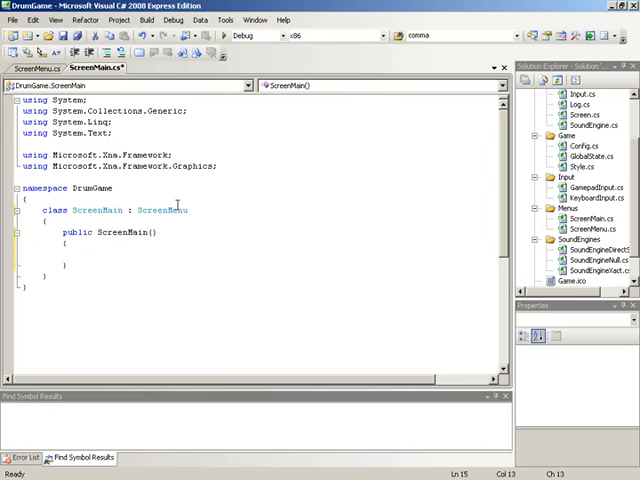
Step: Add ItemNames.Add calls for Singleplayer, Multiplayer, Freeplay and Song Editor
{"action": "type", "text": "this."}
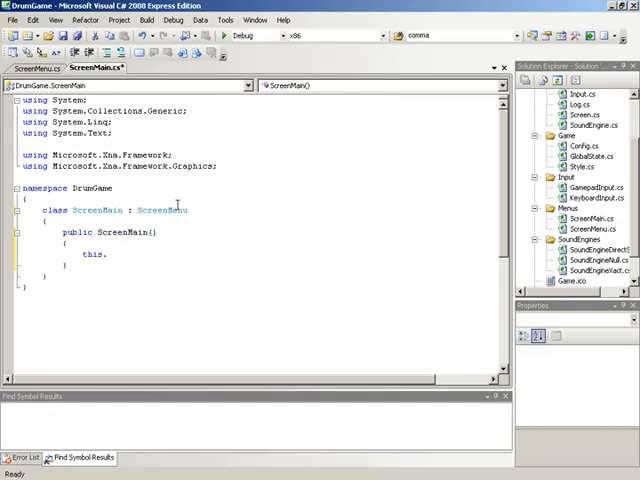
{"action": "type", "text": "ItemNames"}
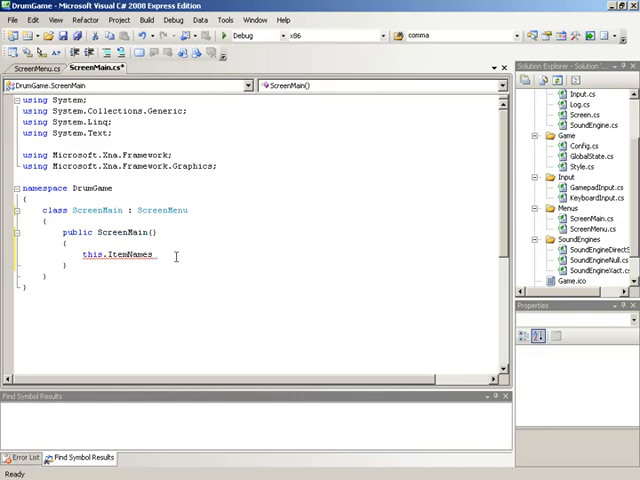
{"action": "type", "text": "."}
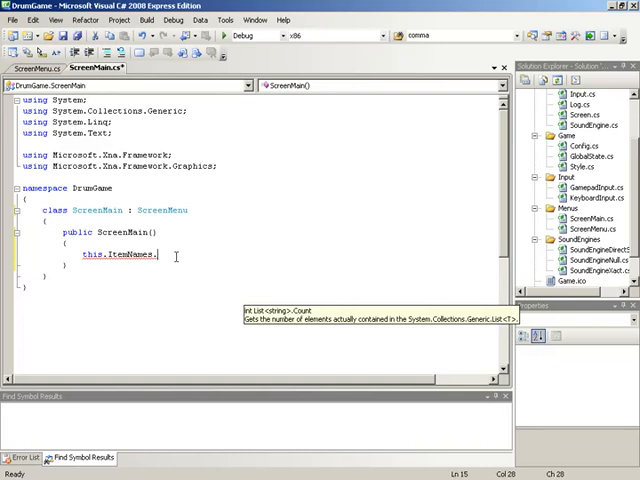
{"action": "type", "text": "Add"}
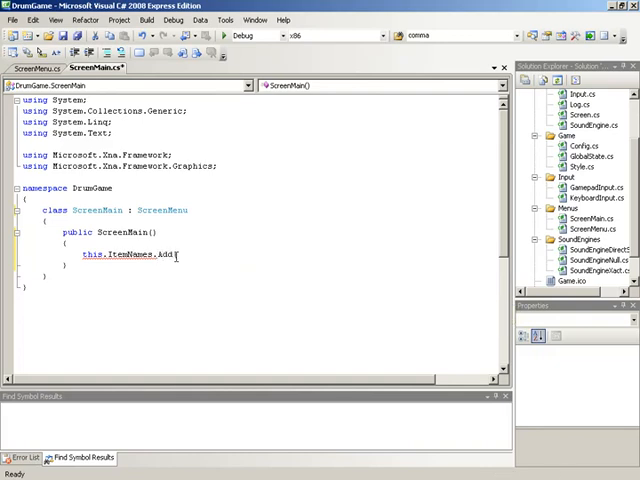
{"action": "type", "text": "\""}
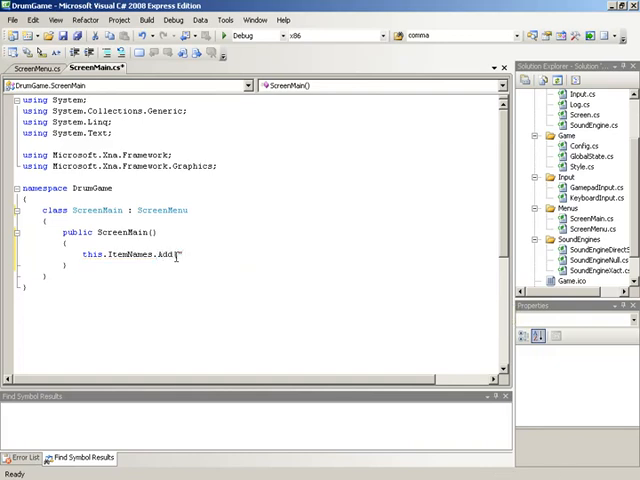
{"action": "type", "text": "\"\""}
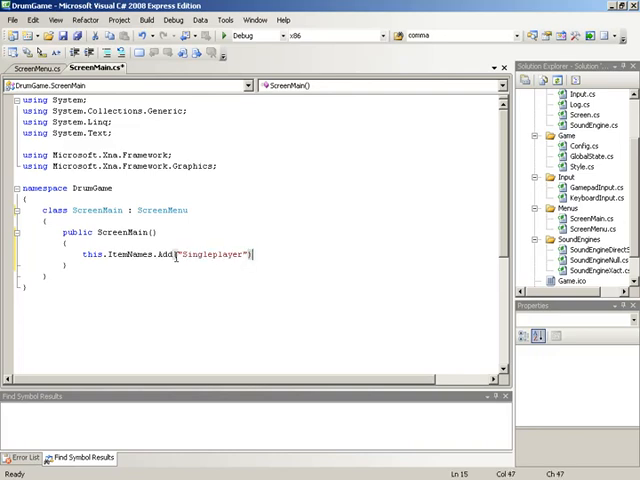
{"action": "type", "text": ";"}
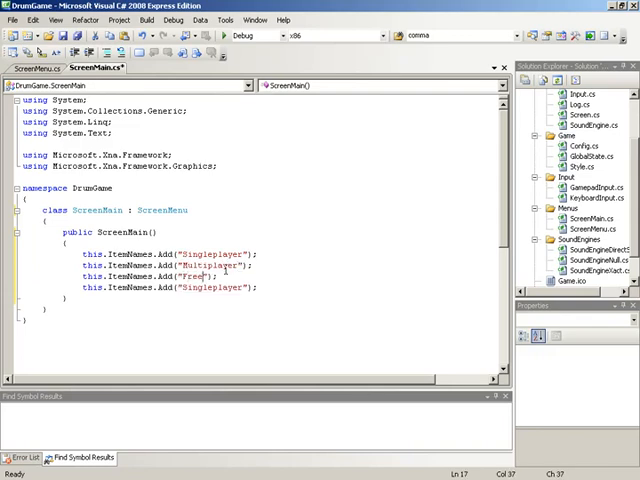
{"action": "type", "text": "play"}
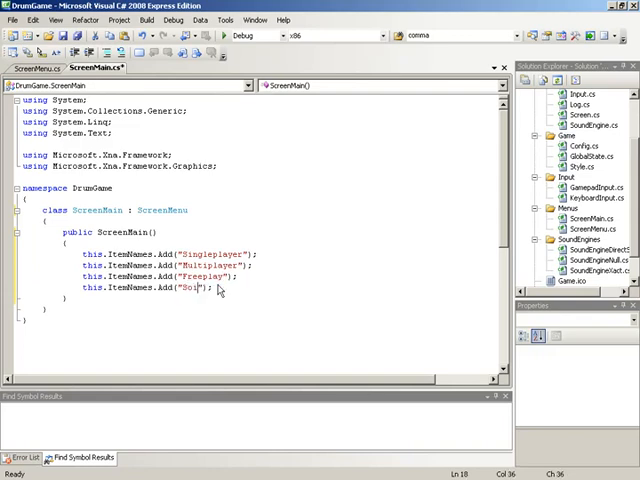
{"action": "type", "text": "g"}
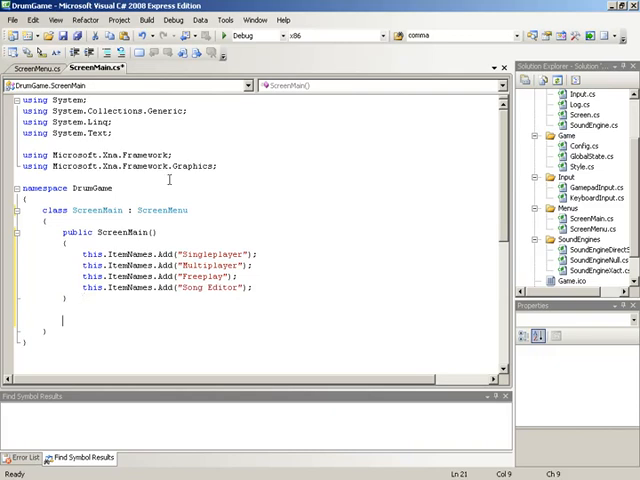
Step: Start an override and pick DrawMenuItem from IntelliSense
{"action": "type", "text": "o"}
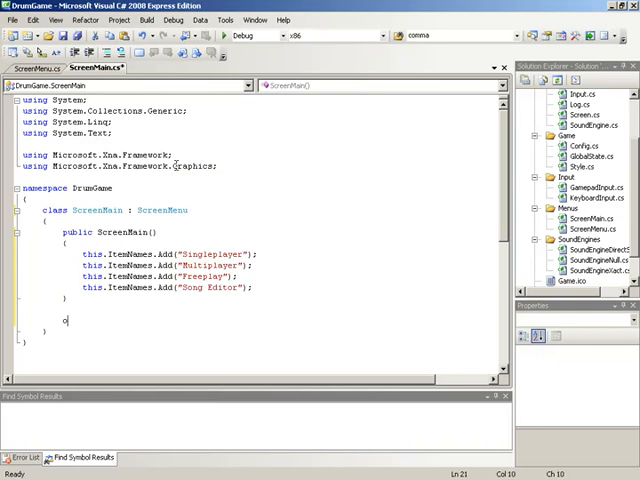
{"action": "type", "text": "verride void DrawMenuItem(SpriteBatch spriteBatch, int itemIndex, Color color"}
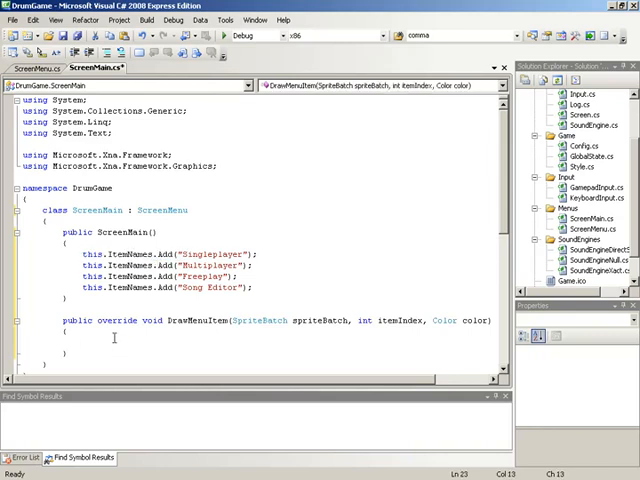
Step: Write string text = this.ItemNames[itemIndex]; inside DrawMenuItem
{"action": "type", "text": "str"}
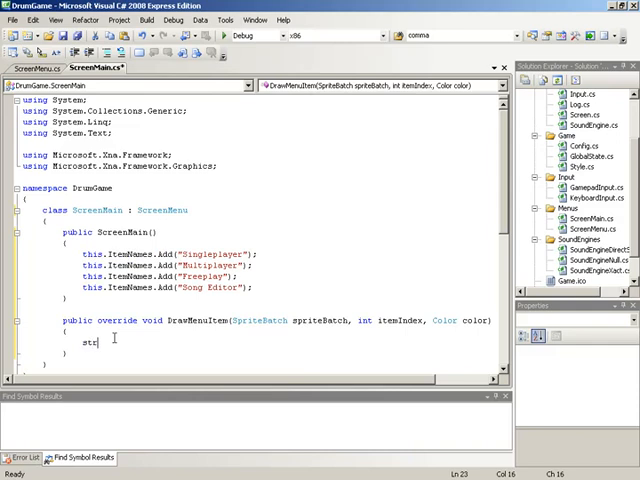
{"action": "type", "text": "ing text ="}
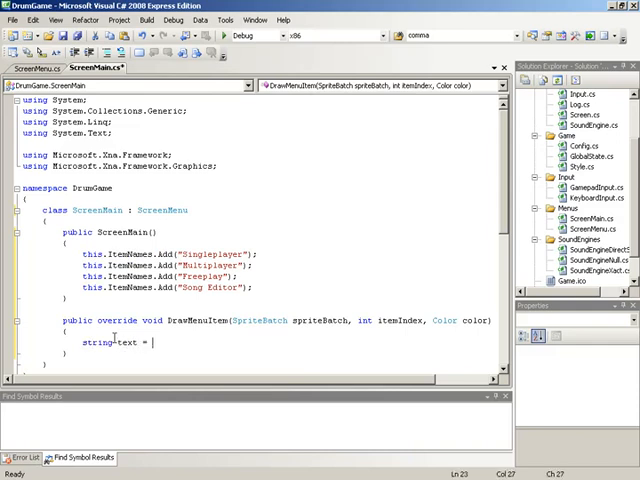
{"action": "type", "text": "this."}
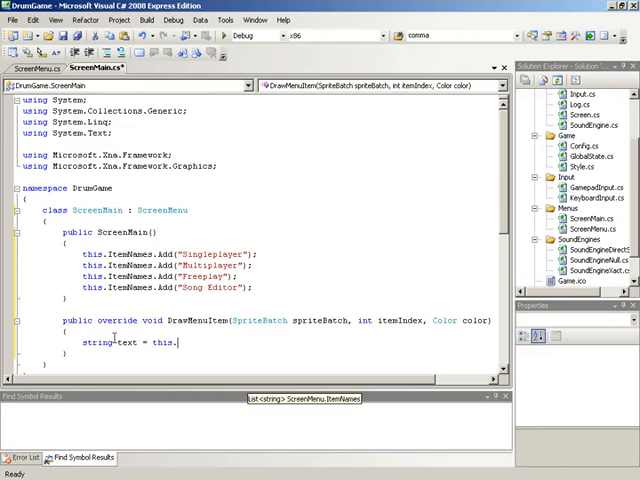
{"action": "type", "text": "ItemNames"}
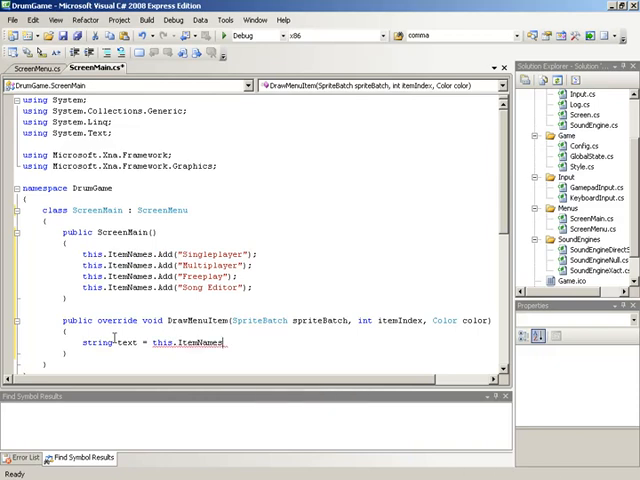
{"action": "type", "text": "[in"}
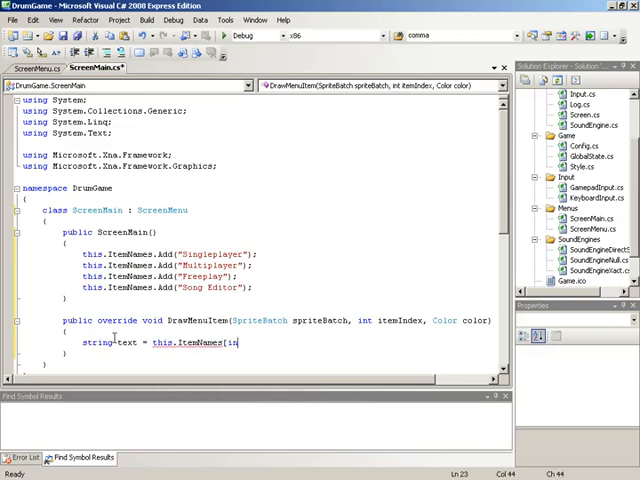
{"action": "type", "text": "temIndex"}
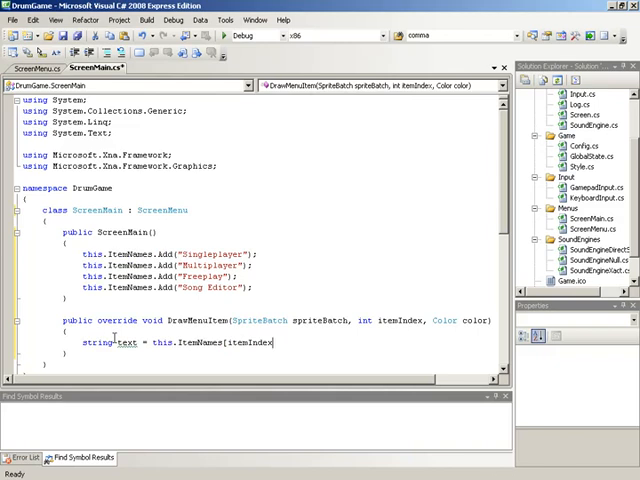
{"action": "type", "text": "];"}
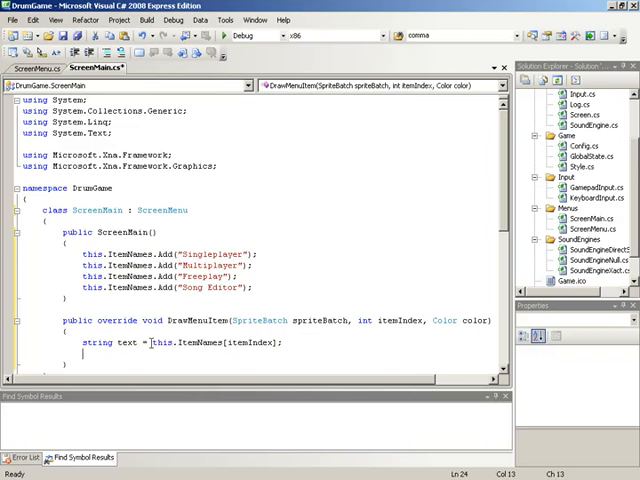
{"action": "double_click", "coordinate": [128, 340]}
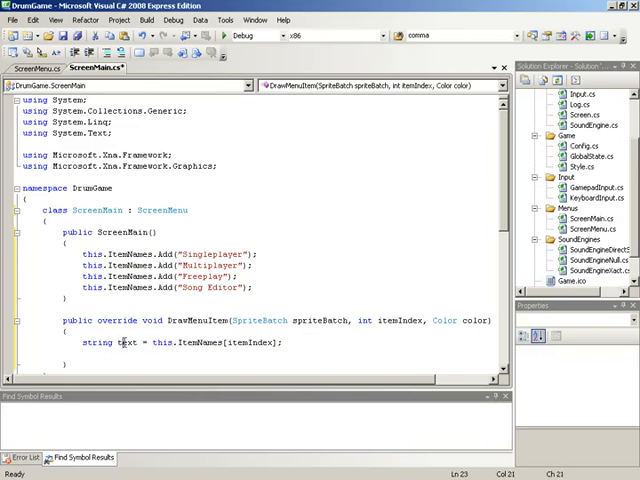
{"action": "left_click", "coordinate": [170, 342]}
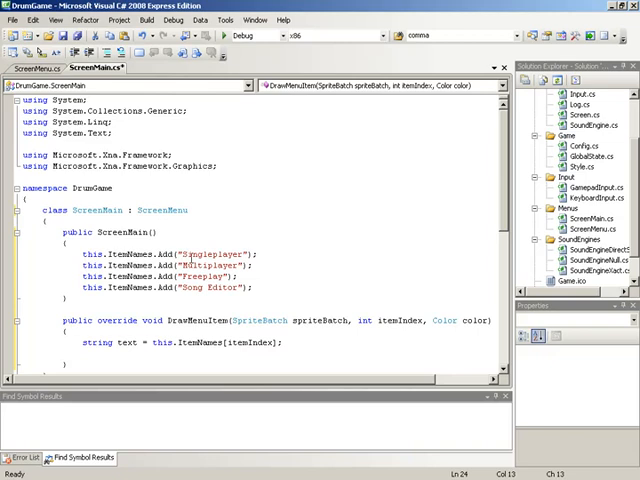
Step: Add Vector2 textDims = Style.FontLarge.MeasureString(text); after the text assignment
{"action": "left_click", "coordinate": [192, 288]}
{"action": "type", "text": "V"}
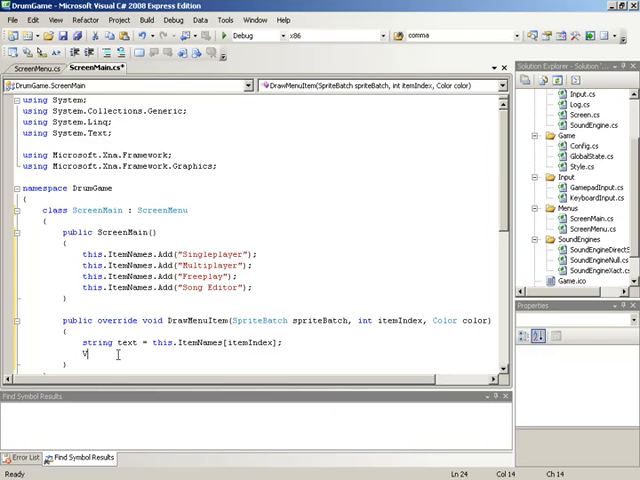
{"action": "type", "text": "ector2"}
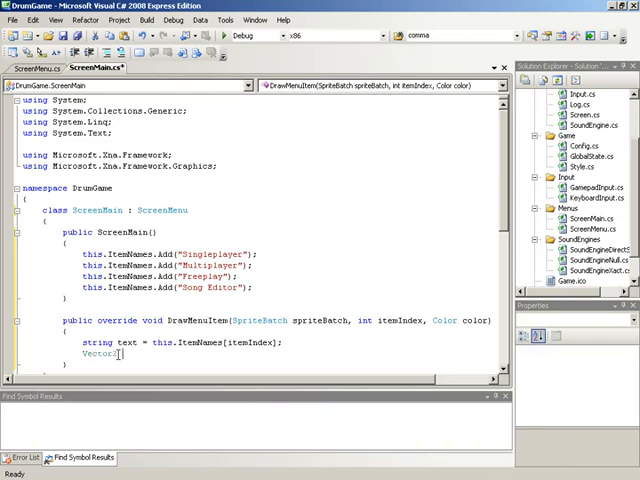
{"action": "type", "text": "textDims ="}
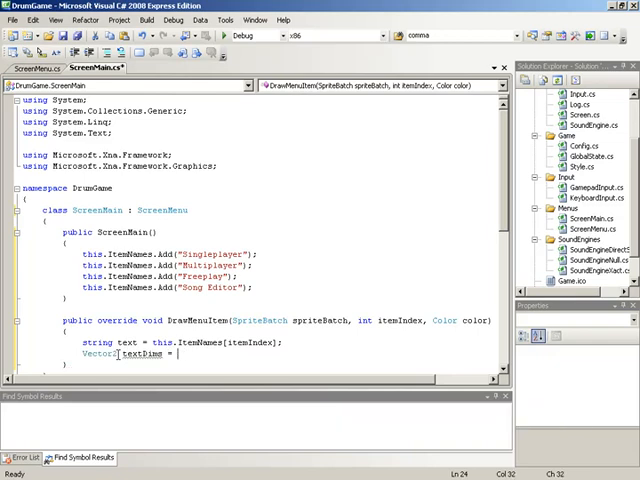
{"action": "type", "text": "Style."}
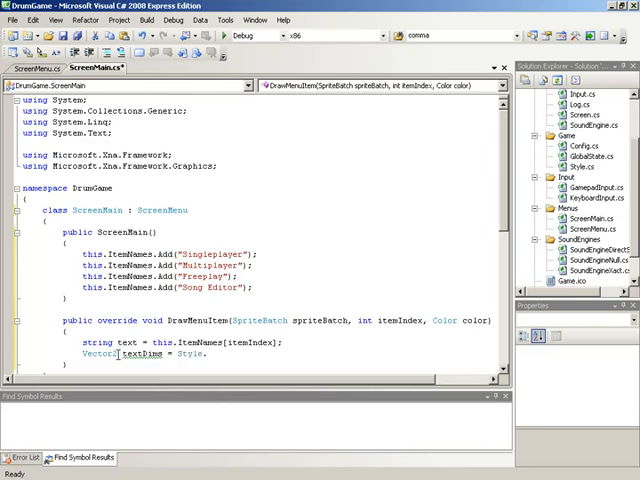
{"action": "type", "text": "FontLarge."}
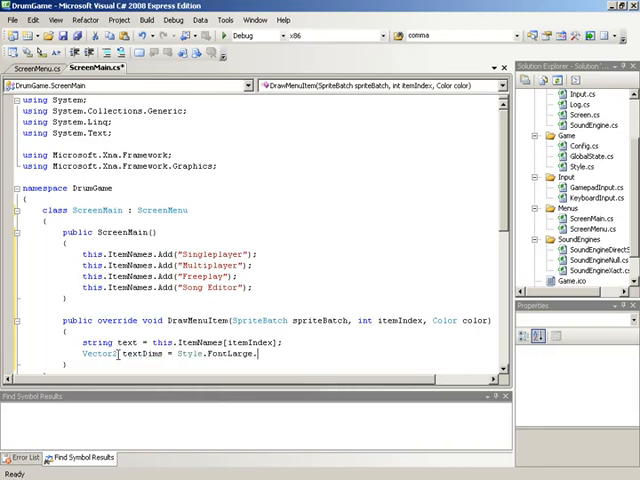
{"action": "type", "text": "MeasureString"}
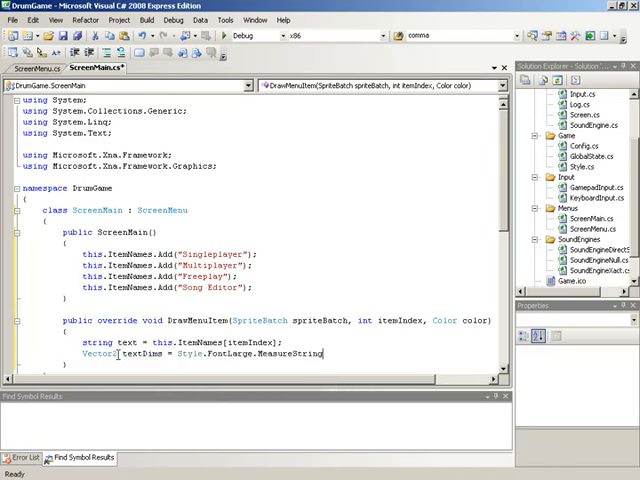
{"action": "type", "text": "(text"}
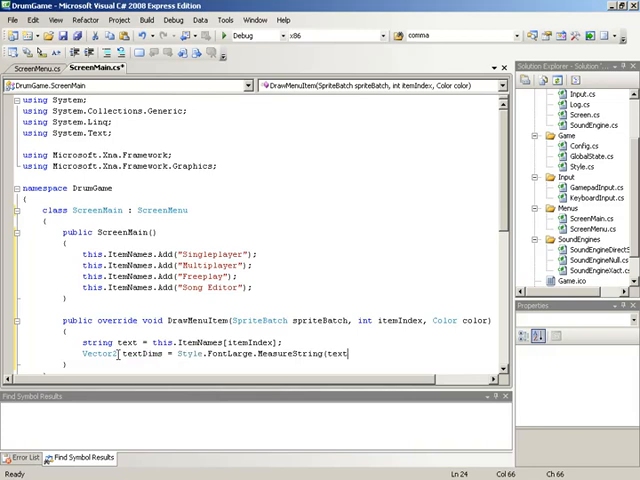
{"action": "type", "text": ");"}
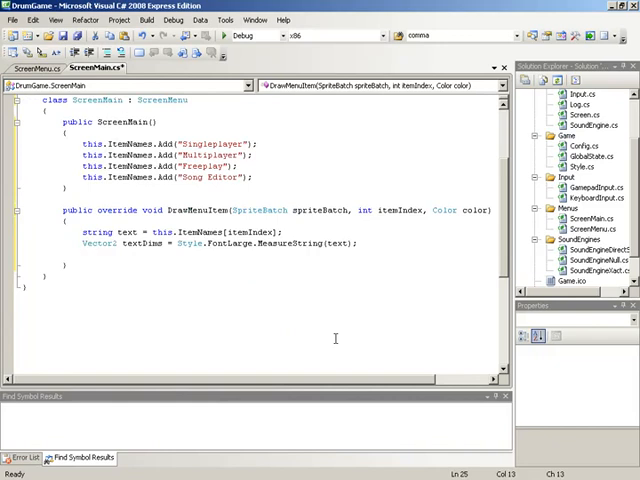
Step: Add Vector2 position = StylePositions.MainMenu; to DrawMenuItem
{"action": "type", "text": "Vector2"}
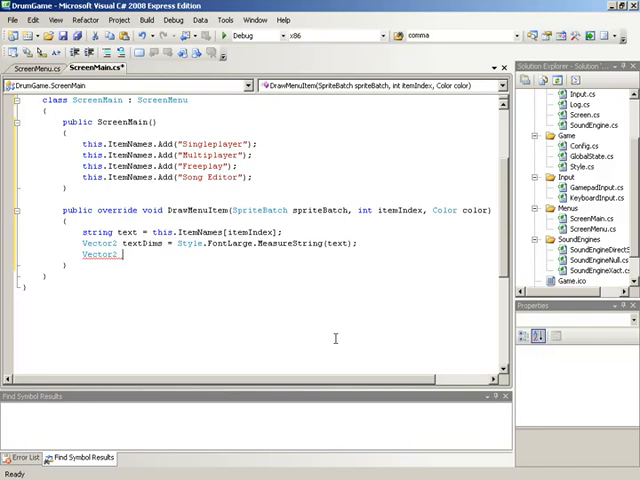
{"action": "type", "text": "position ="}
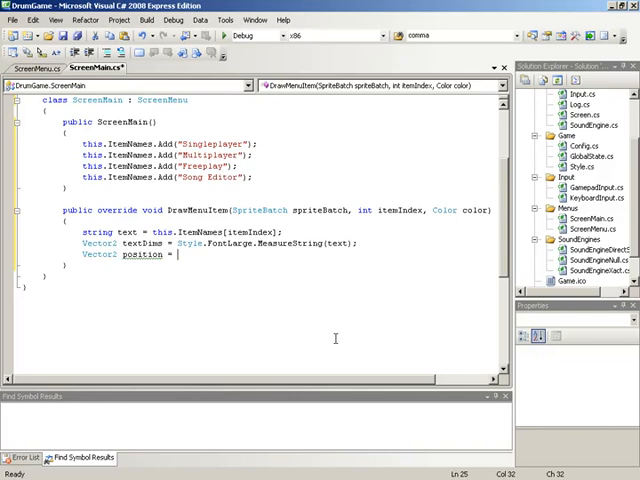
{"action": "type", "text": "StylePositions."}
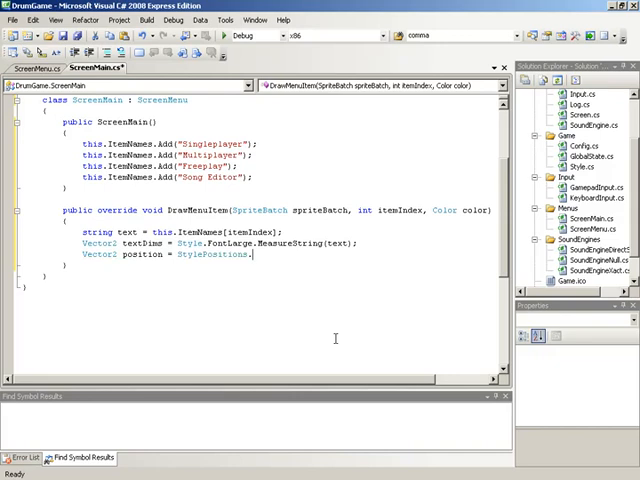
{"action": "type", "text": "MainMenu;"}
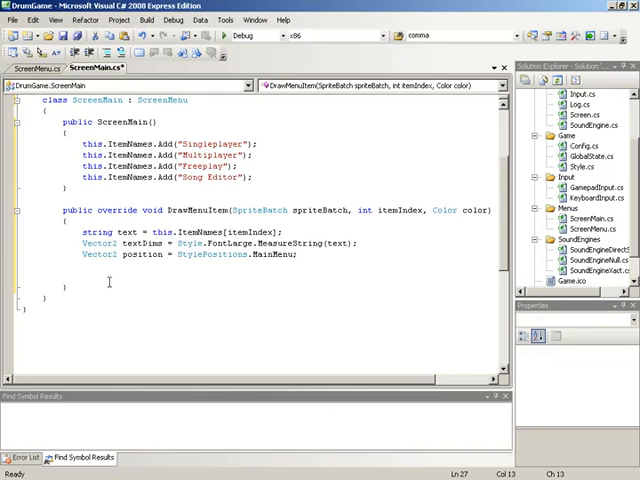
Step: Add spriteBatch.DrawString(Style.FontLarge, text, position, color); to draw the item
{"action": "type", "text": "spriteBatch"}
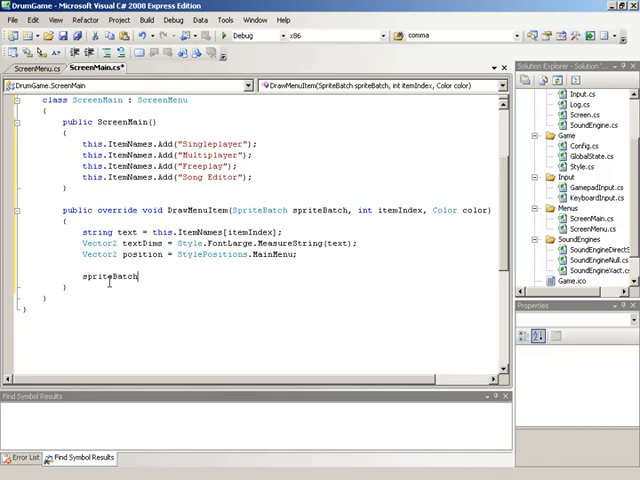
{"action": "type", "text": "."}
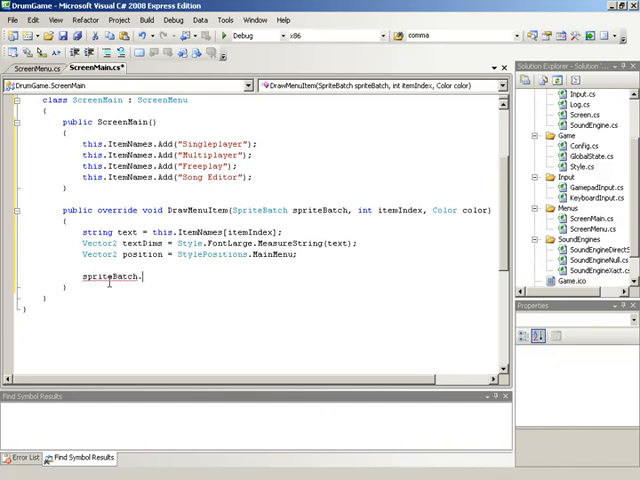
{"action": "type", "text": "D"}
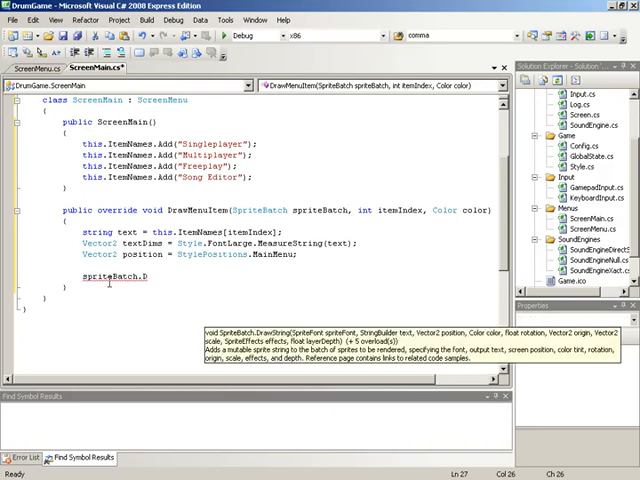
{"action": "type", "text": "rawString("}
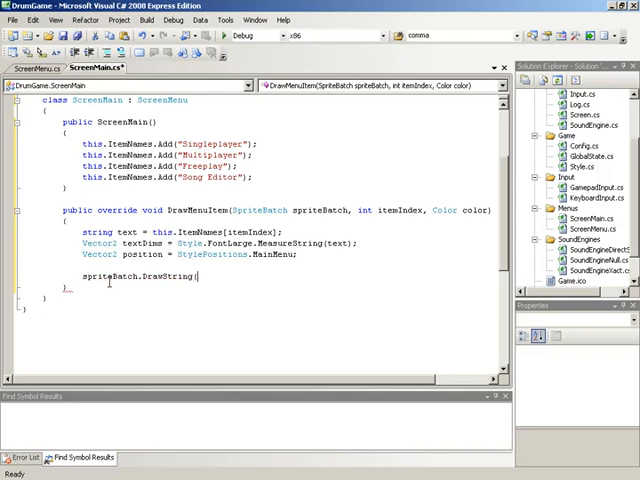
{"action": "type", "text": "S"}
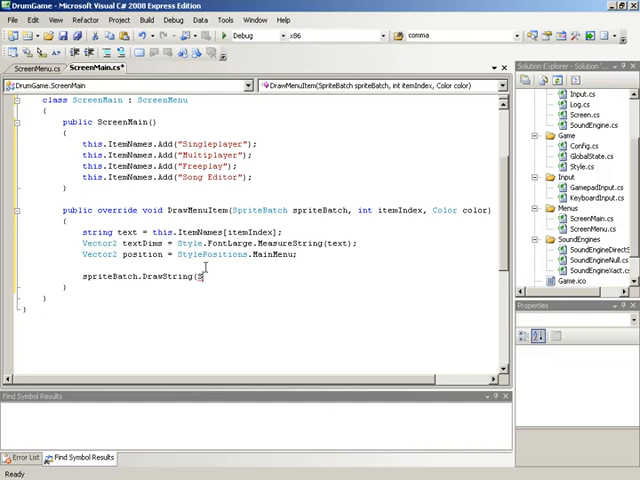
{"action": "type", "text": "Style.F"}
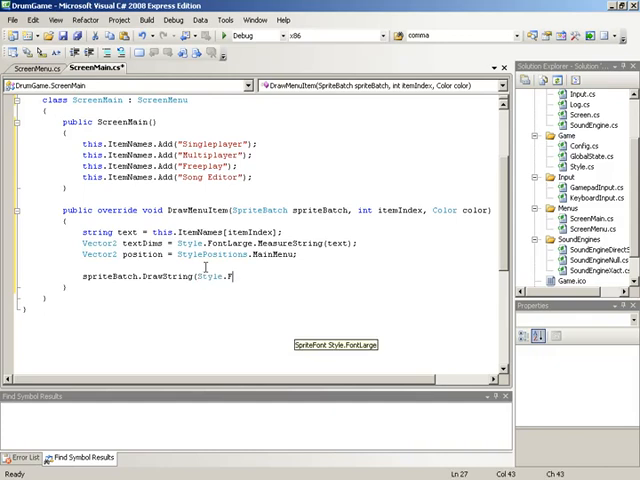
{"action": "type", "text": "ontLarge,"}
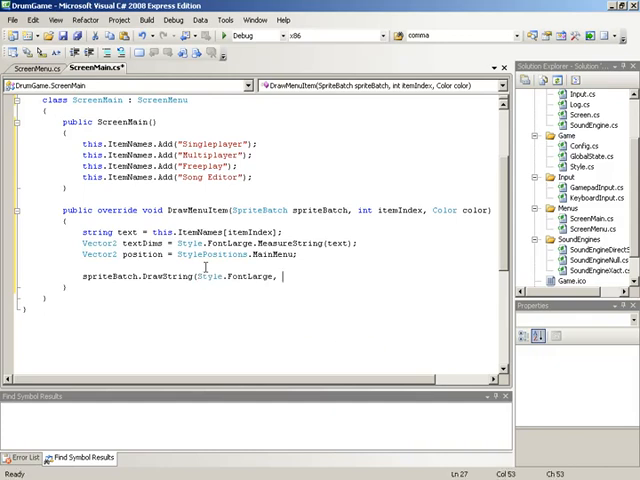
{"action": "type", "text": "te"}
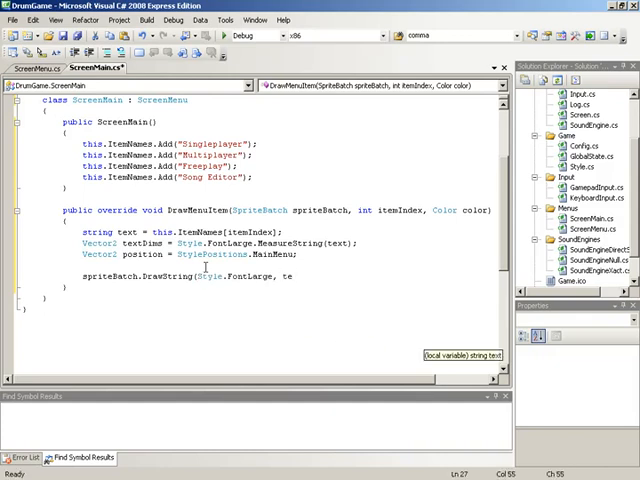
{"action": "type", "text": "text,"}
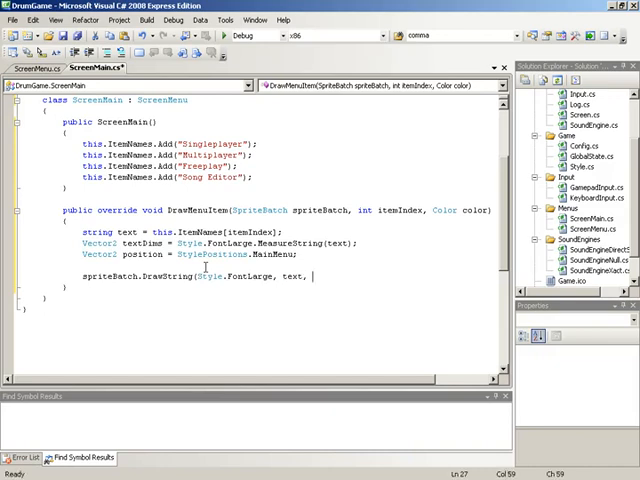
{"action": "type", "text": "po"}
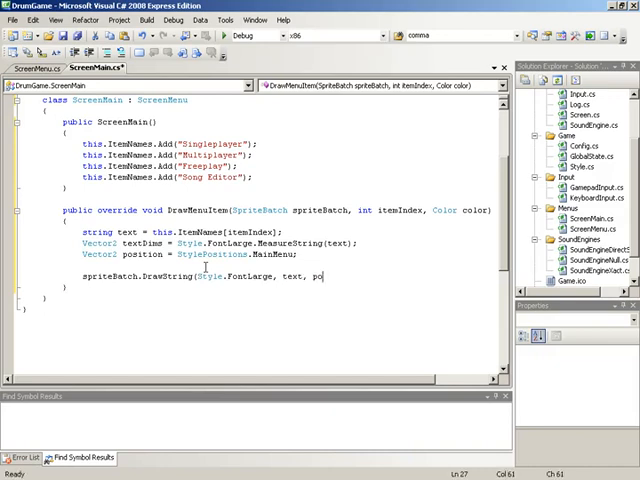
{"action": "type", "text": "sition,"}
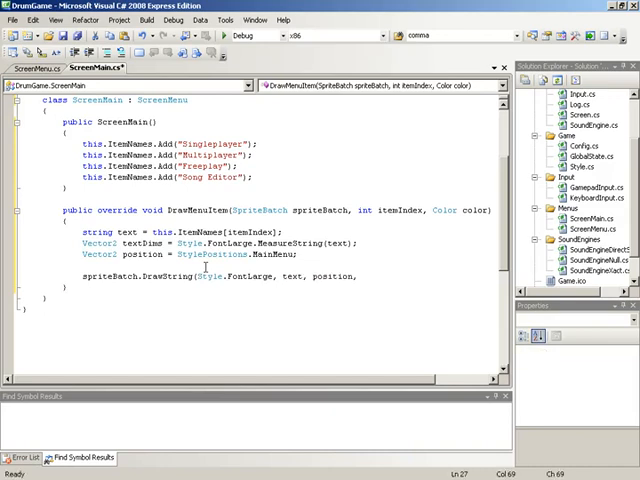
{"action": "type", "text": "c"}
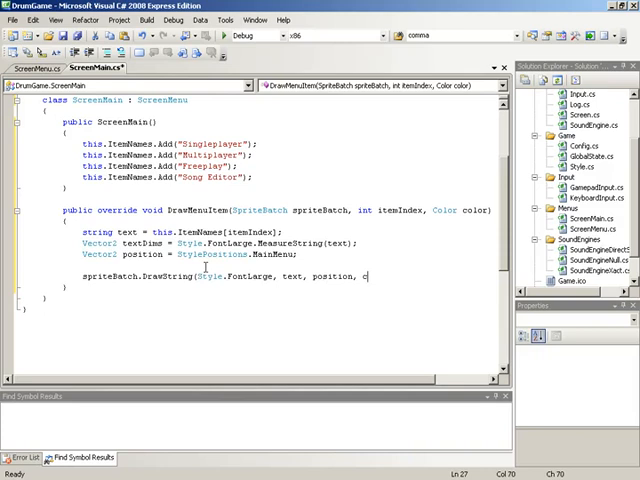
{"action": "type", "text": "olor);"}
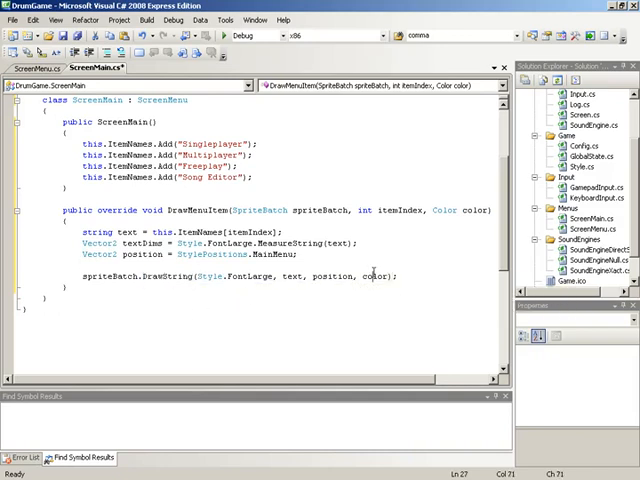
{"action": "double_click", "coordinate": [372, 276]}
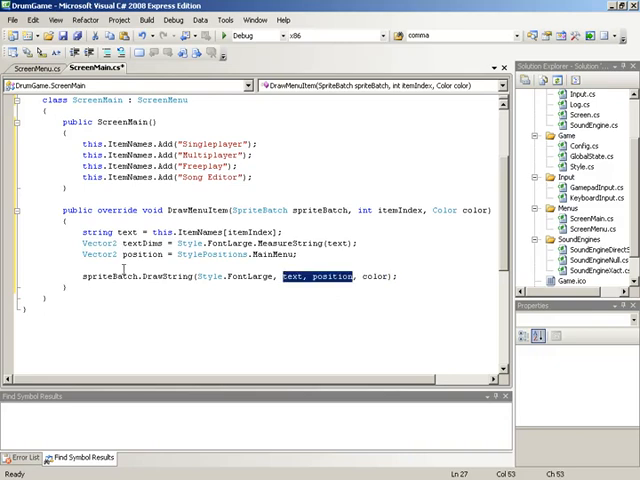
{"action": "left_click", "coordinate": [304, 276]}
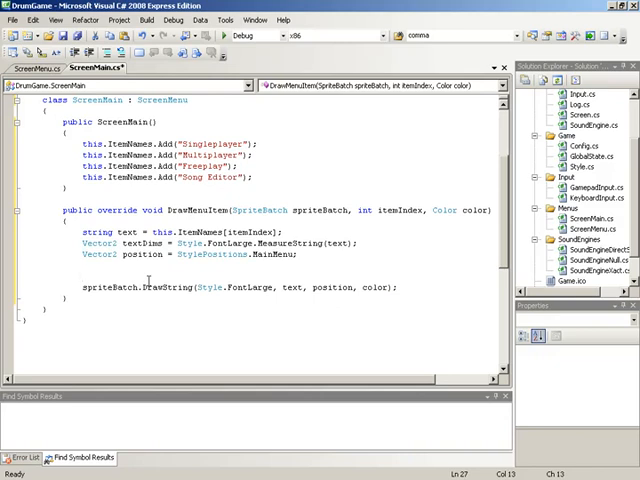
Step: Add position.Y += itemIndex * textDims.Y * 1.5f; and run the game with F5
{"action": "type", "text": "position"}
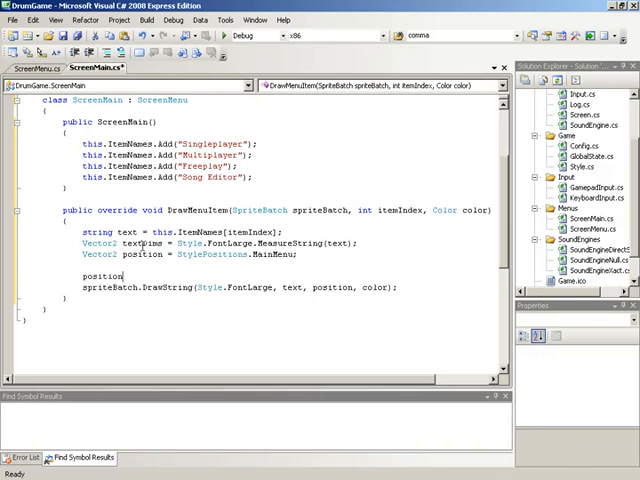
{"action": "type", "text": ".Y +="}
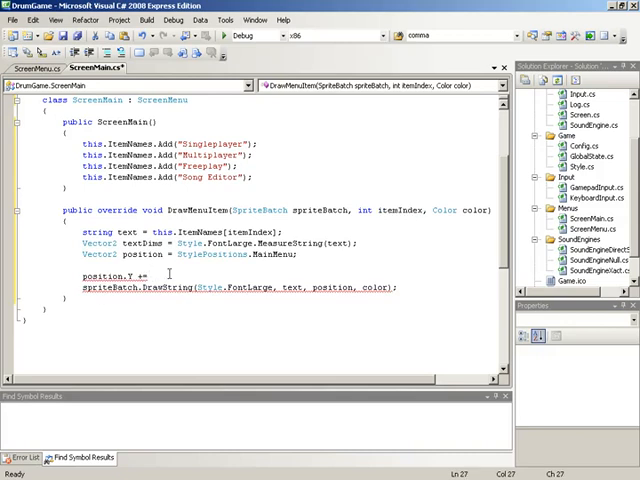
{"action": "type", "text": "in"}
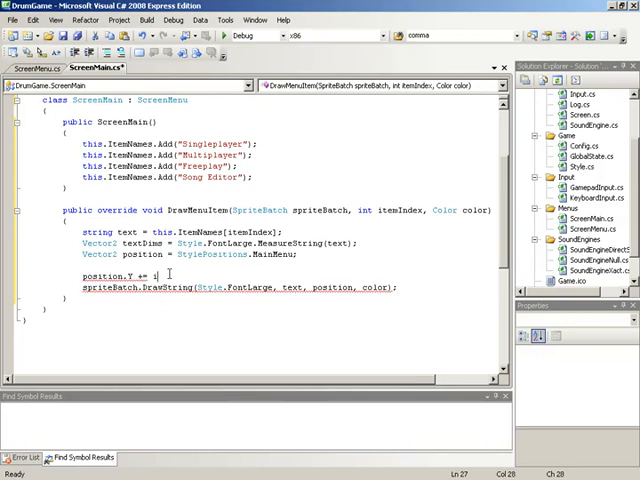
{"action": "type", "text": "itemIndex *"}
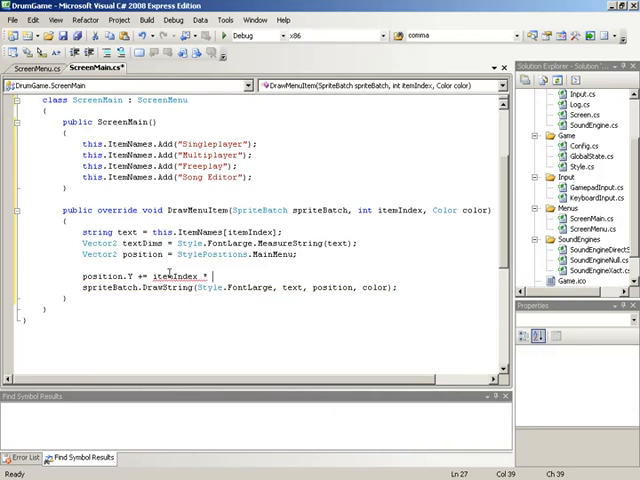
{"action": "type", "text": "textDims.Y * 1."}
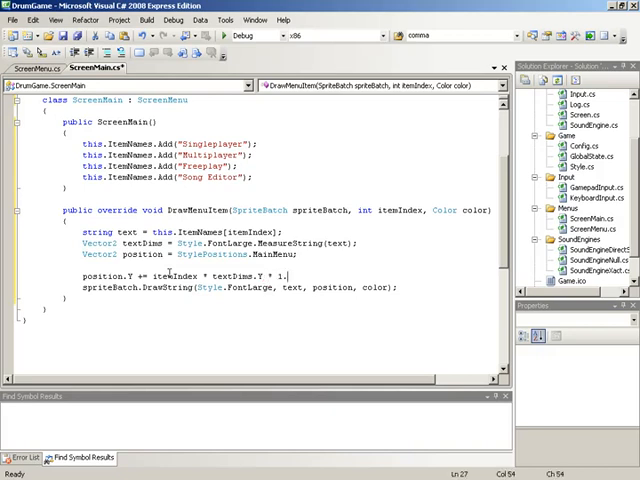
{"action": "type", "text": "5f"}
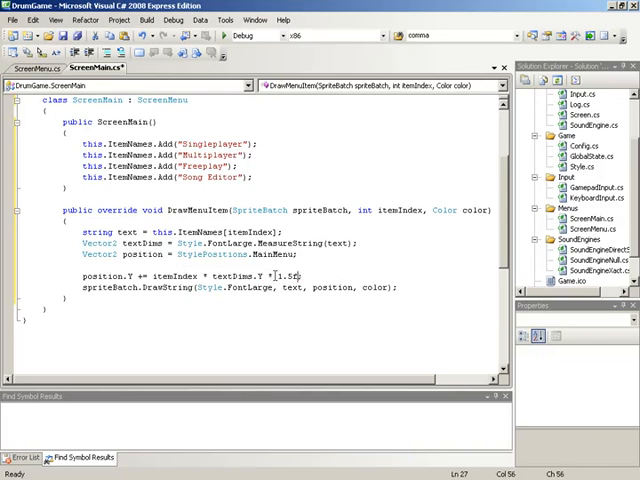
{"action": "type", "text": "f"}
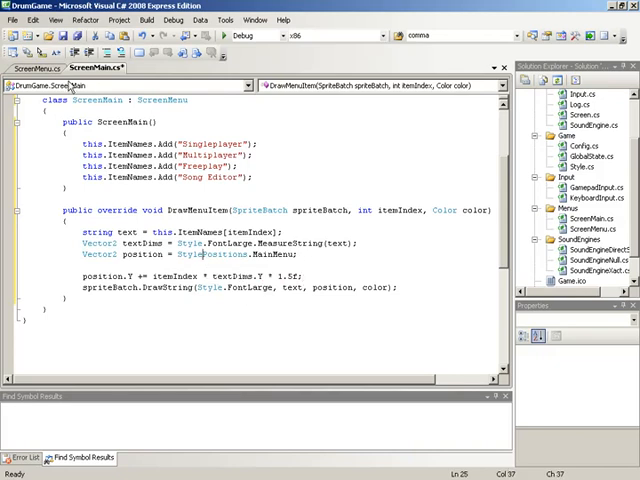
{"action": "left_click", "coordinate": [312, 276]}
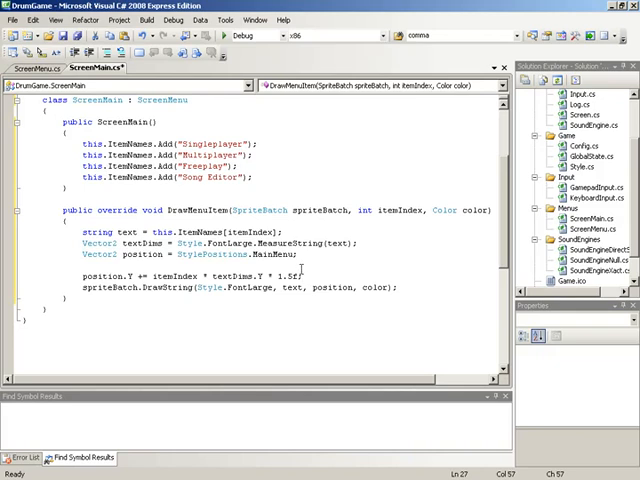
{"action": "key", "text": "F5"}
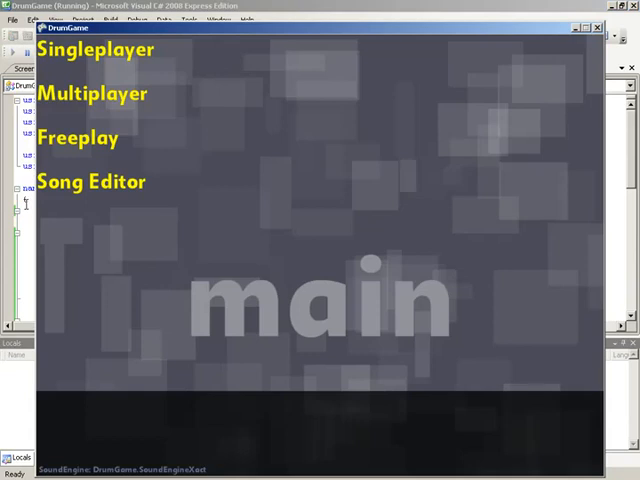
{"action": "mouse_move", "coordinate": [24, 52]}
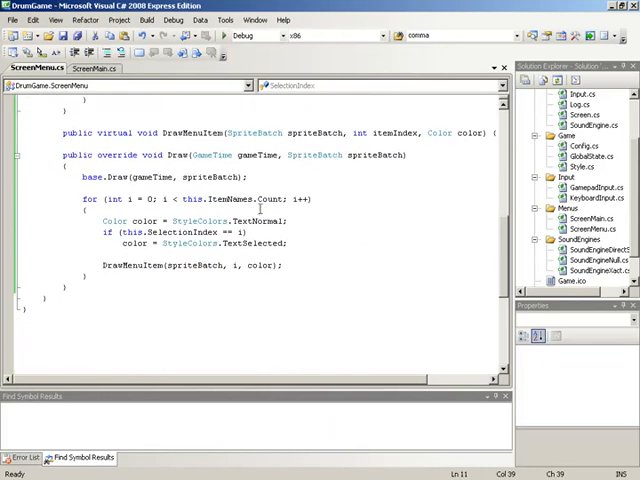
Step: Open style.xml from the Content Style folder and edit the TextNormal colour value
{"action": "double_click", "coordinate": [252, 244]}
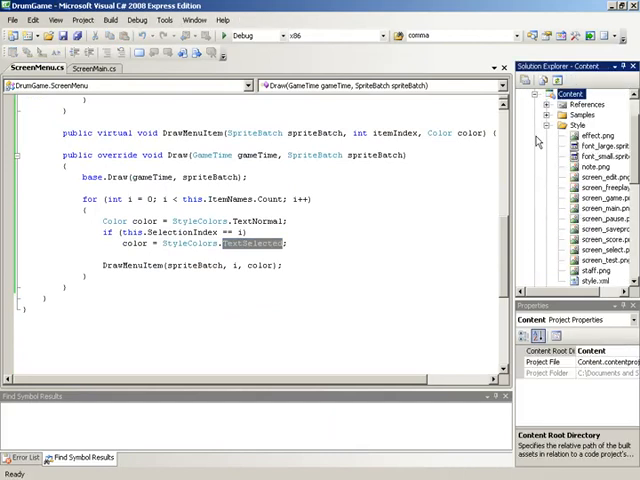
{"action": "left_click", "coordinate": [576, 124]}
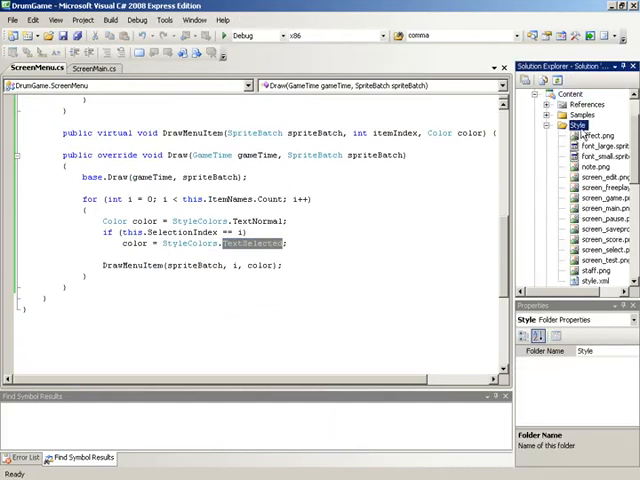
{"action": "scroll", "scroll_direction": "down", "scroll_amount": 3}
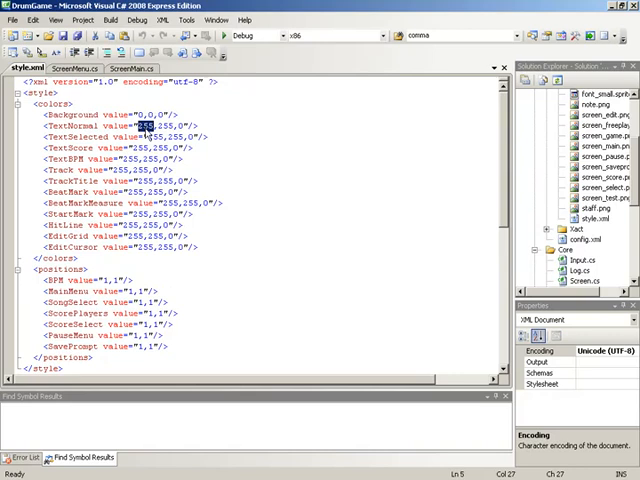
{"action": "type", "text": "20"}
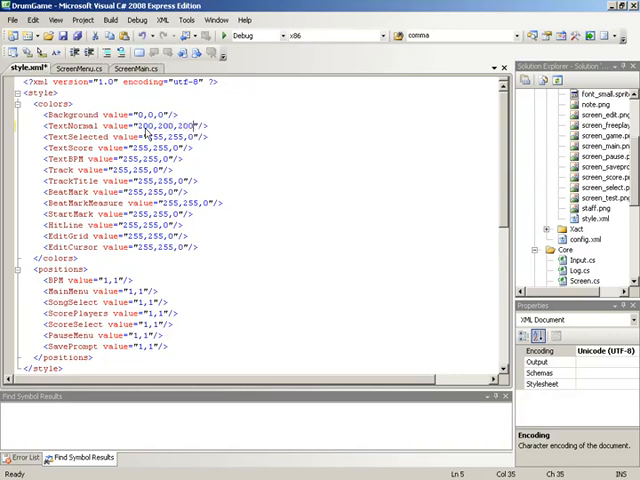
Step: Edit the TextSelected colour value to 196
{"action": "double_click", "coordinate": [152, 136]}
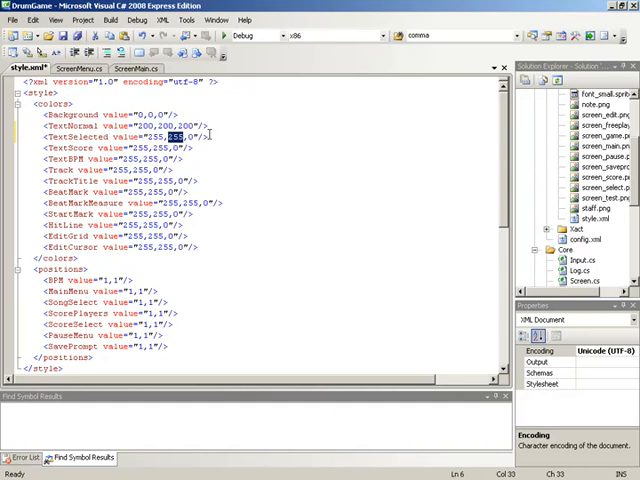
{"action": "type", "text": "1"}
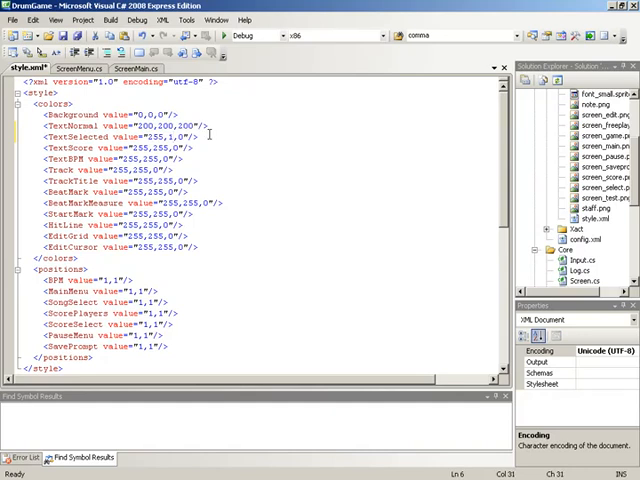
{"action": "type", "text": "96"}
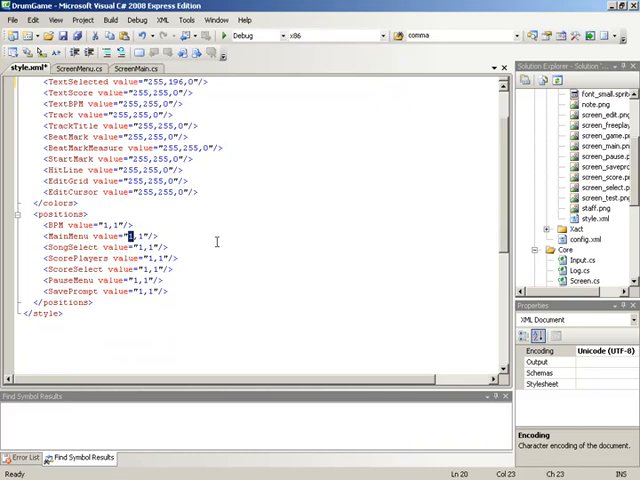
Step: Set the MainMenu position in style.xml to 640,150 and save
{"action": "type", "text": "640"}
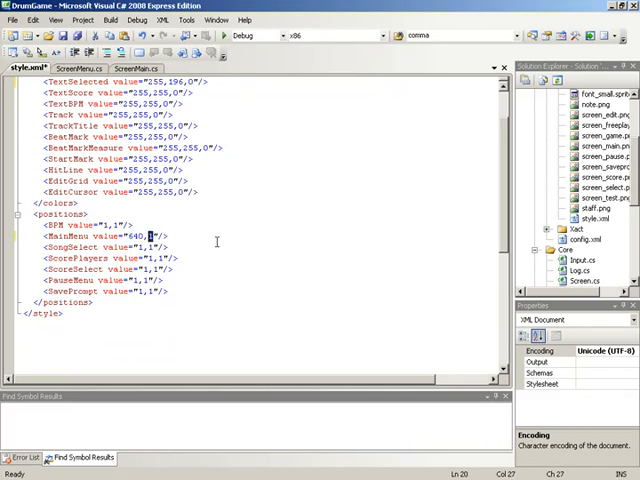
{"action": "type", "text": "150"}
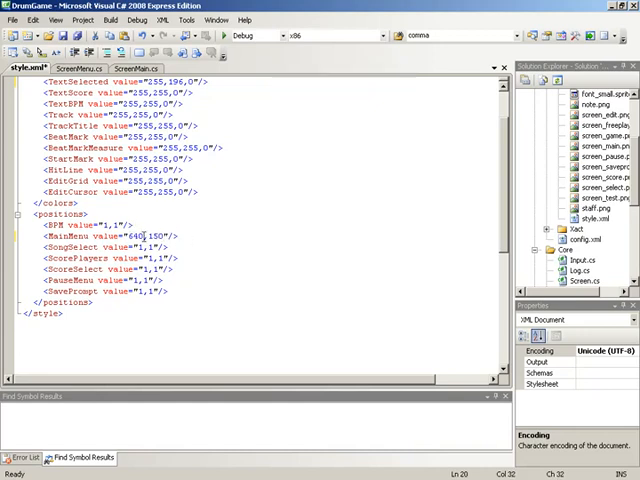
{"action": "double_click", "coordinate": [136, 236]}
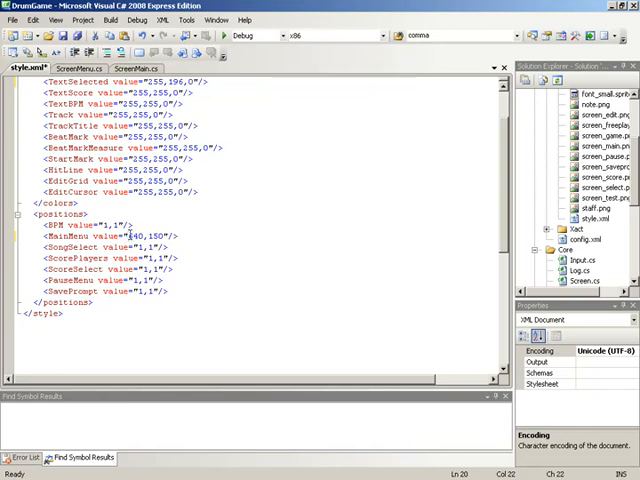
{"action": "double_click", "coordinate": [138, 236]}
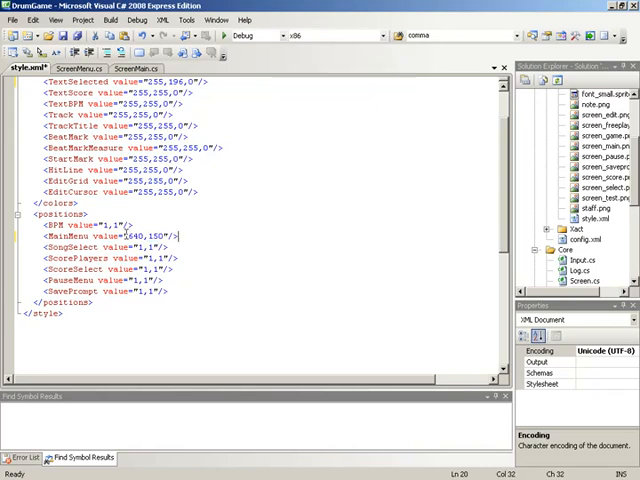
{"action": "key", "text": "ctrl+s"}
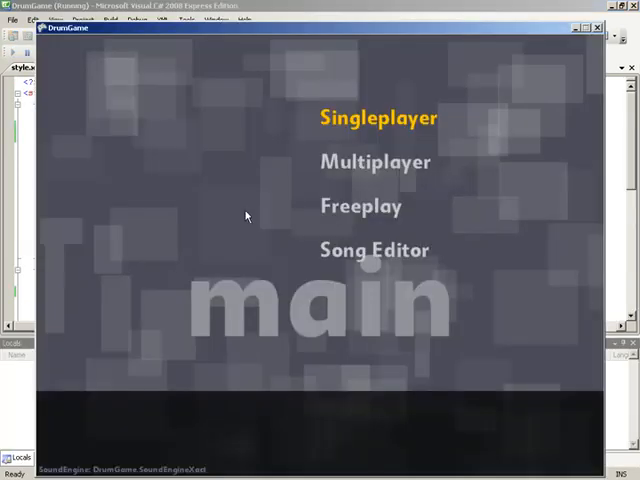
{"action": "mouse_move", "coordinate": [504, 8]}
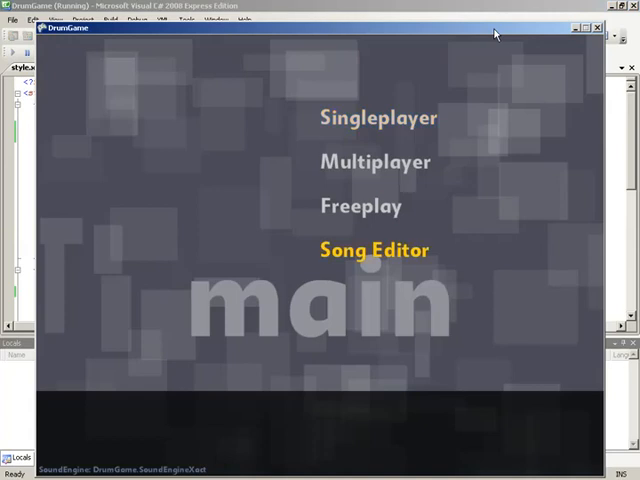
Step: Cycle the running game's menu highlight up through Freeplay, Multiplayer and Singleplayer
{"action": "key", "text": "up"}
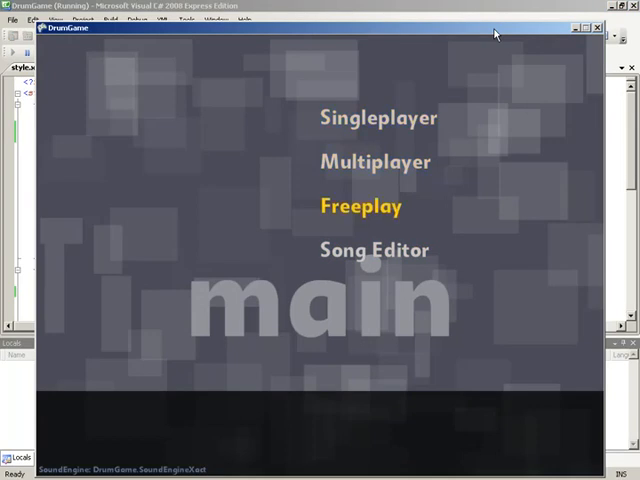
{"action": "key", "text": "up"}
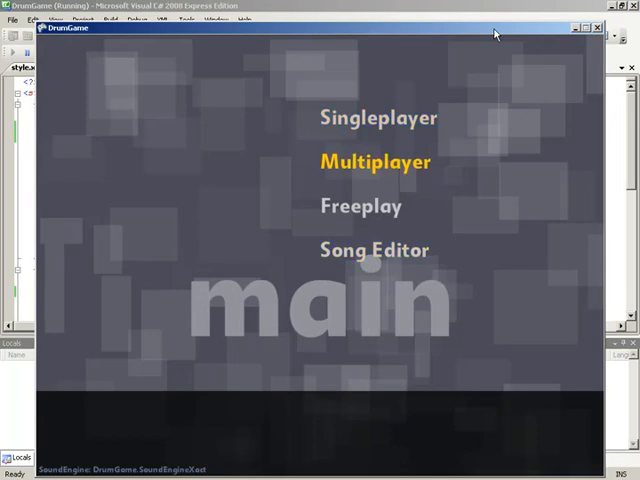
{"action": "key", "text": "up"}
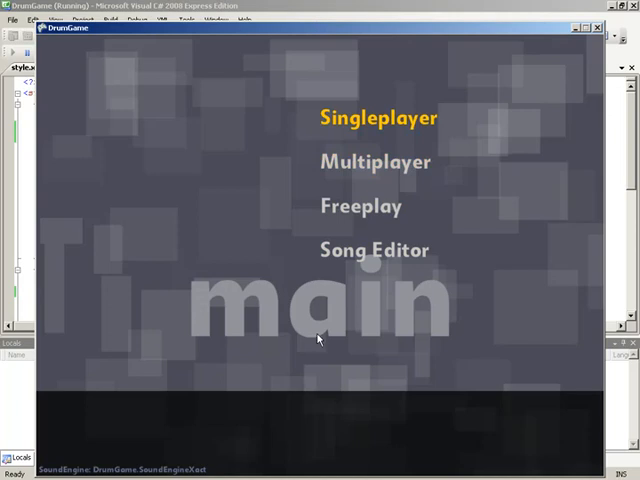
{"action": "mouse_move", "coordinate": [316, 28]}
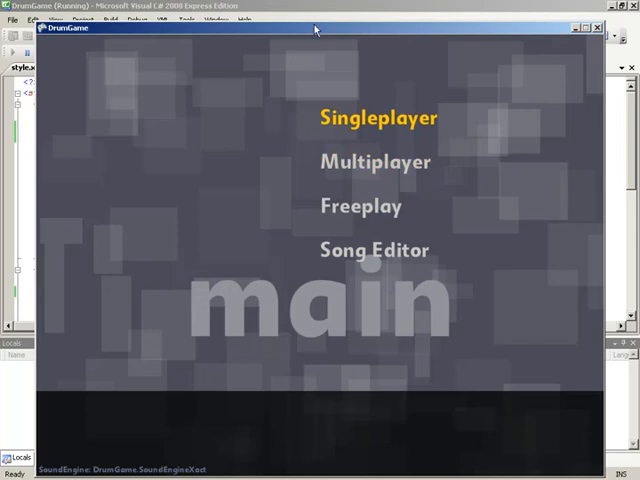
{"action": "mouse_move", "coordinate": [504, 28]}
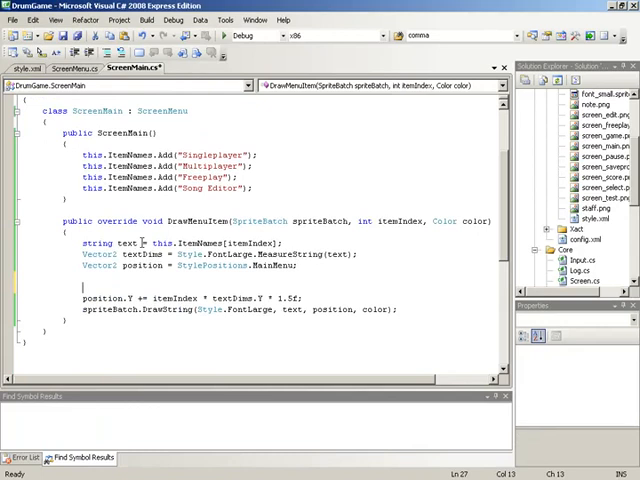
Step: Add position.X -= textDims.X / 2; to centre each menu item
{"action": "type", "text": "position.X"}
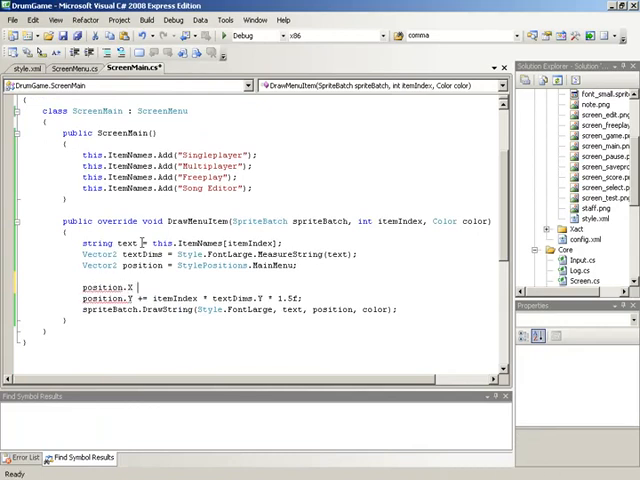
{"action": "type", "text": "-="}
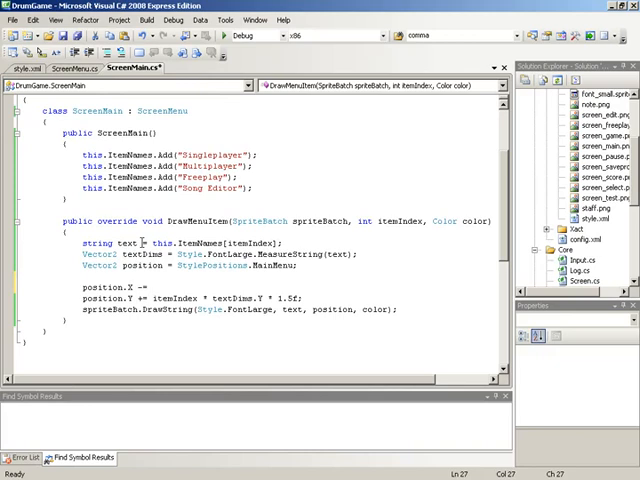
{"action": "type", "text": "t"}
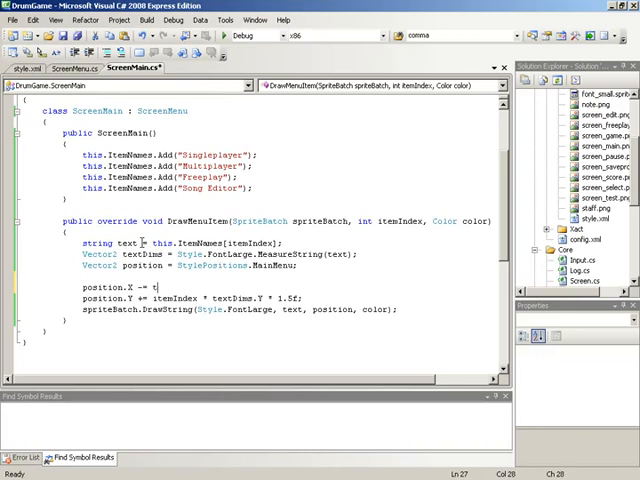
{"action": "type", "text": "textDims."}
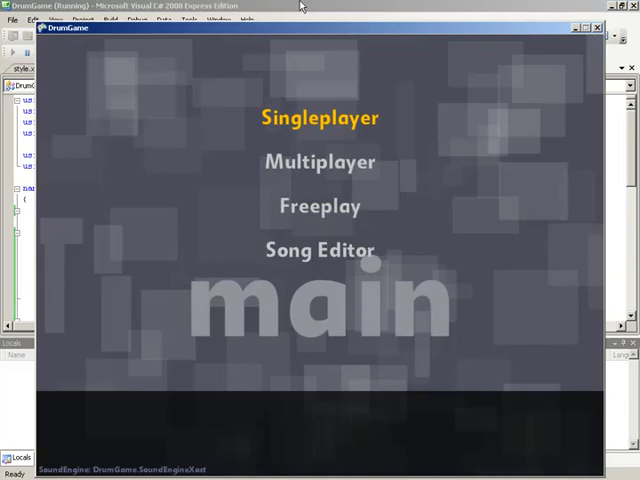
{"action": "mouse_move", "coordinate": [300, 6]}
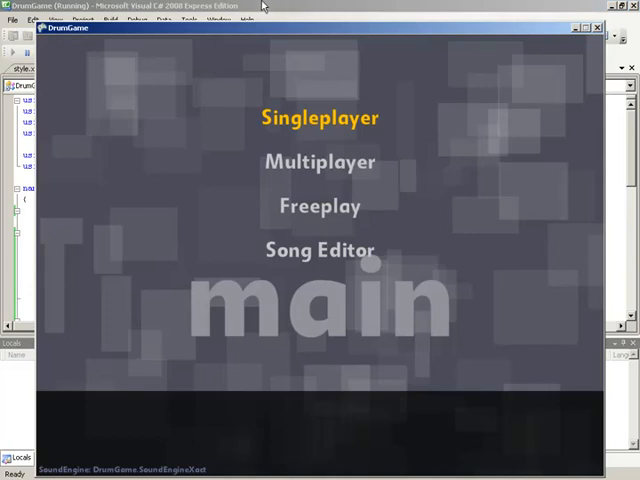
{"action": "mouse_move", "coordinate": [284, 8]}
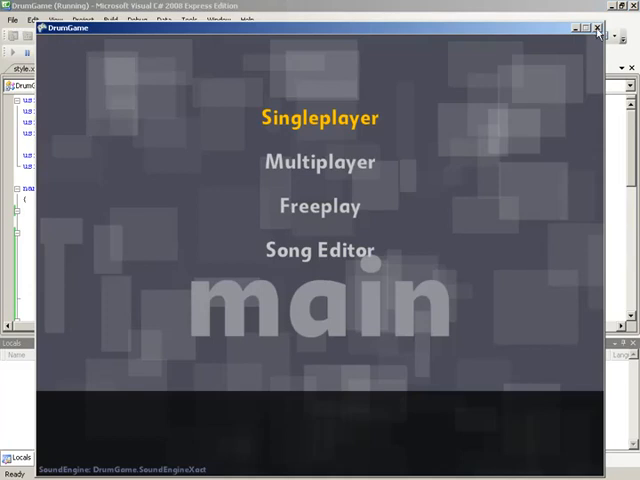
{"action": "left_click", "coordinate": [600, 28]}
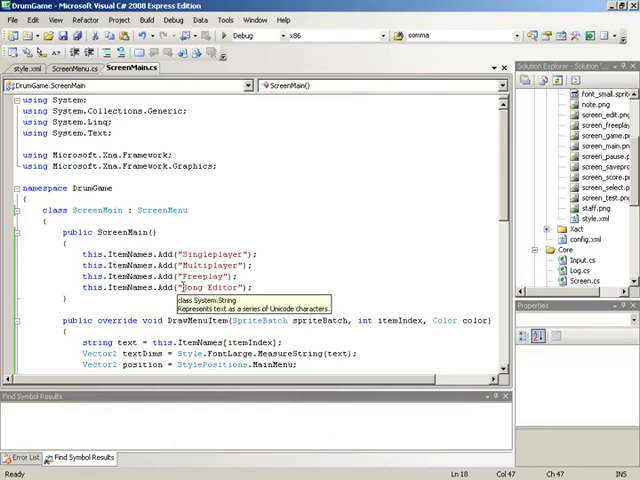
Step: Add an InputPressed override in ScreenMain with a blank line above base.InputPressed(inputData)
{"action": "double_click", "coordinate": [208, 288]}
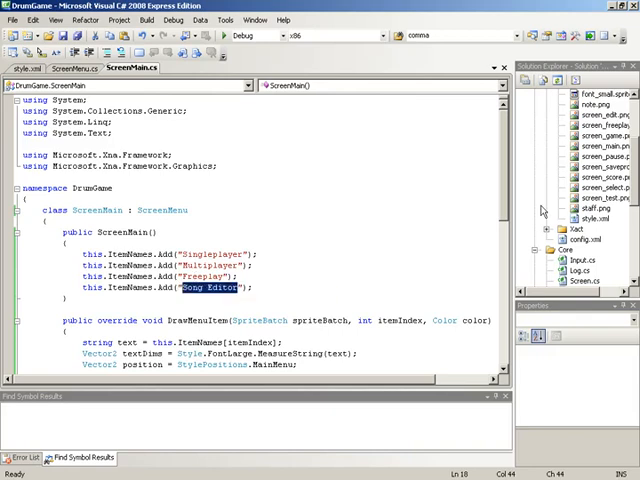
{"action": "scroll", "scroll_direction": "down", "scroll_amount": 3}
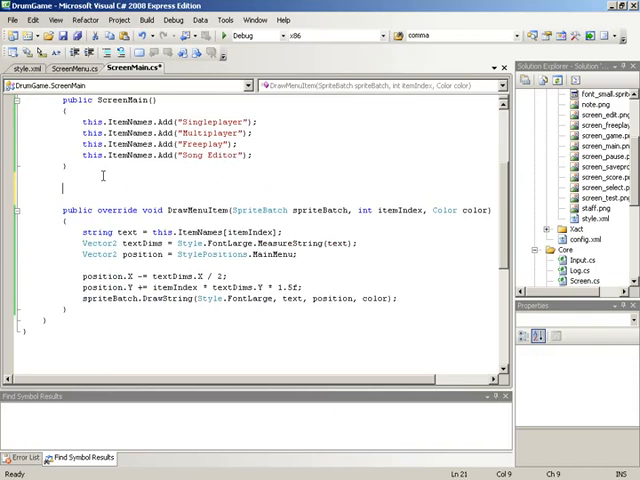
{"action": "type", "text": "override void InputPressed(InputData inputData"}
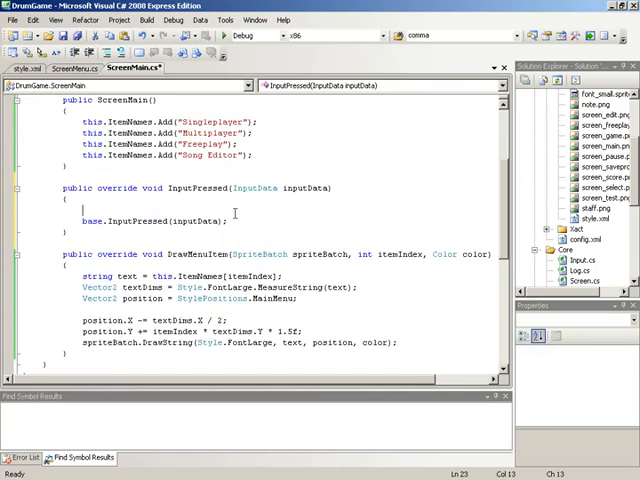
{"action": "mouse_move", "coordinate": [234, 214]}
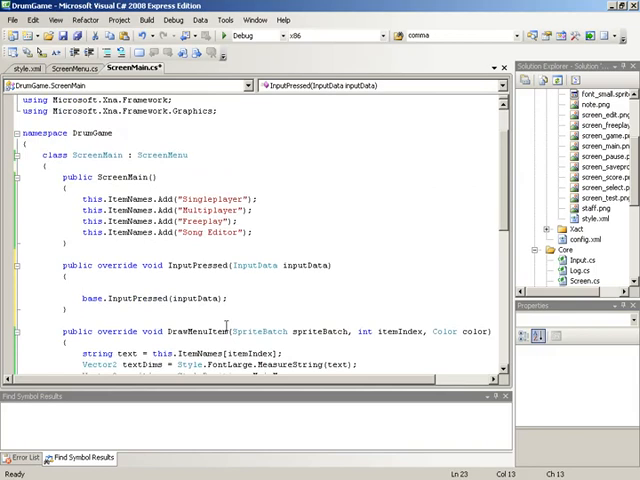
{"action": "double_click", "coordinate": [130, 298]}
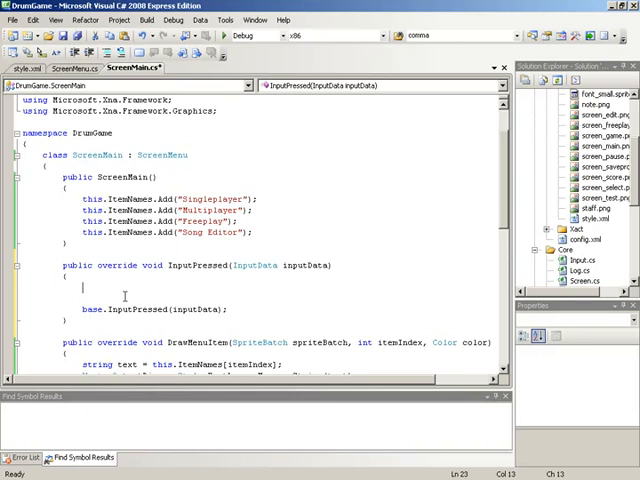
Step: Add an if testing inputData.NamedInput == NamedInputs.Select in InputPressed
{"action": "type", "text": "if"}
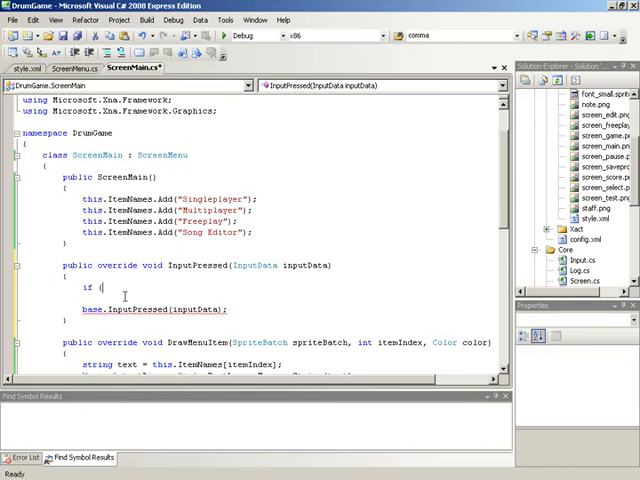
{"action": "type", "text": "(intp"}
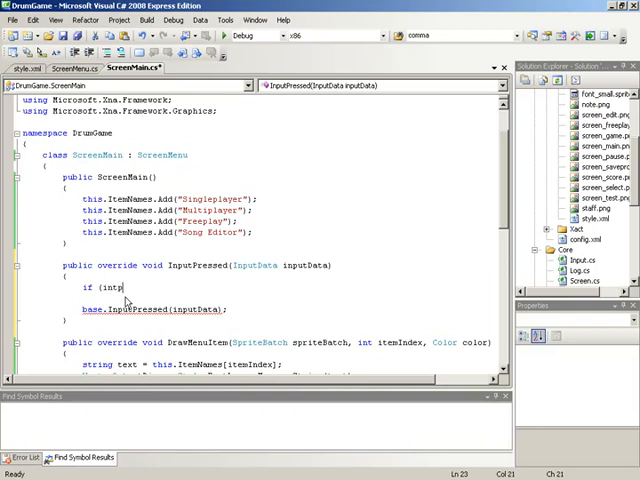
{"action": "type", "text": "u"}
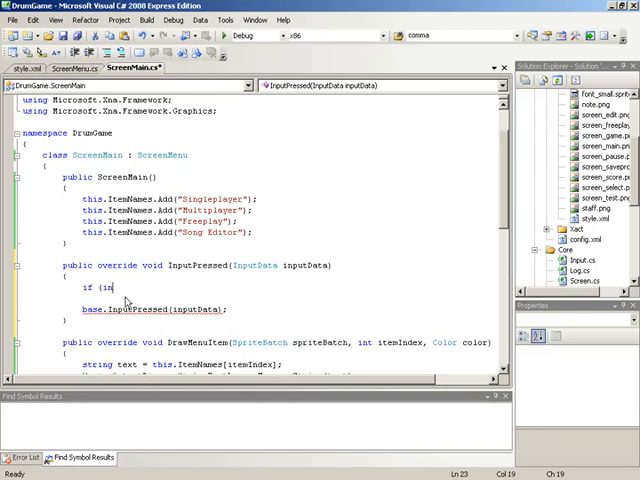
{"action": "type", "text": "putData.NamedInput"}
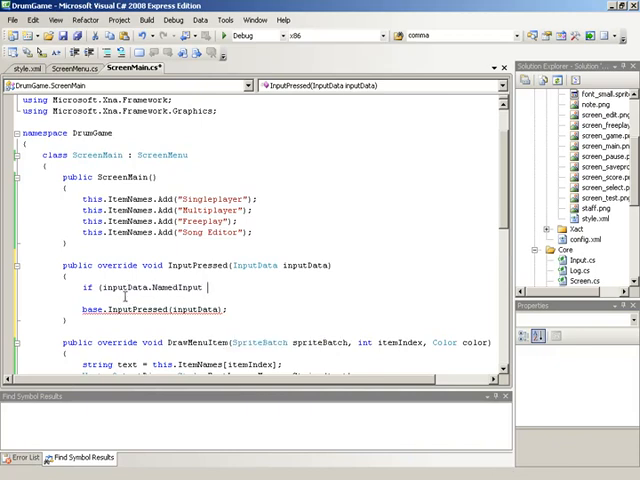
{"action": "type", "text": "=="}
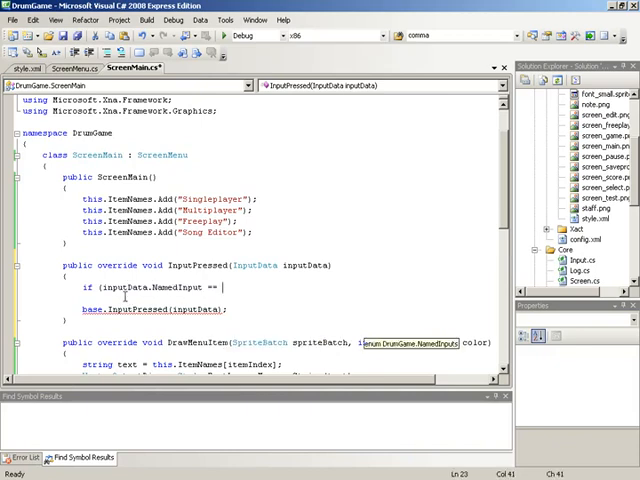
{"action": "type", "text": "NamedInputs.S"}
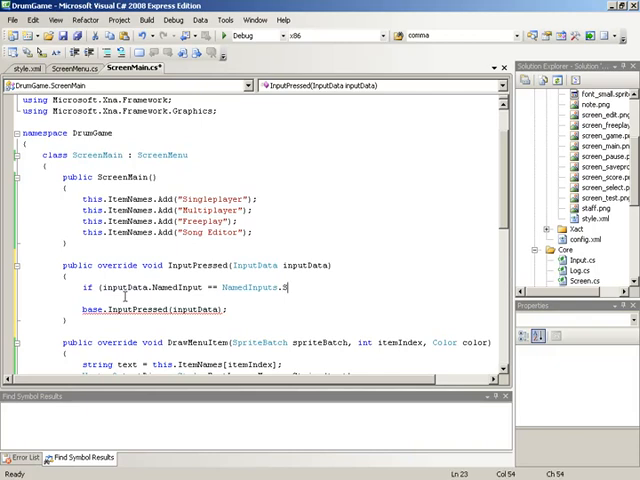
{"action": "type", "text": "elect)"}
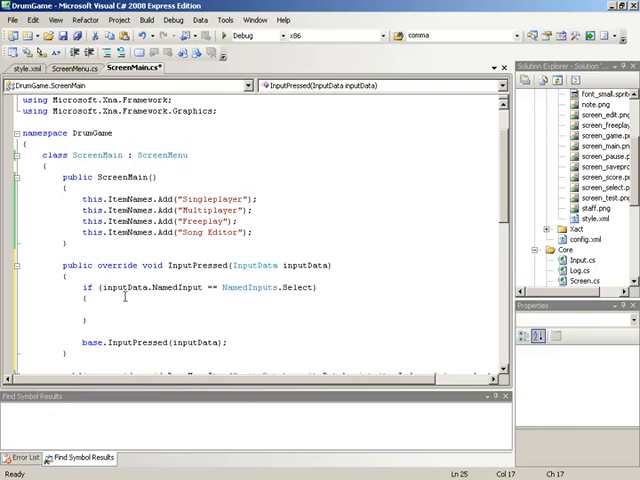
Step: Inside it, when this.SelectionIndex == 0 call Screens.PushScreen("select")
{"action": "left_click", "coordinate": [104, 312]}
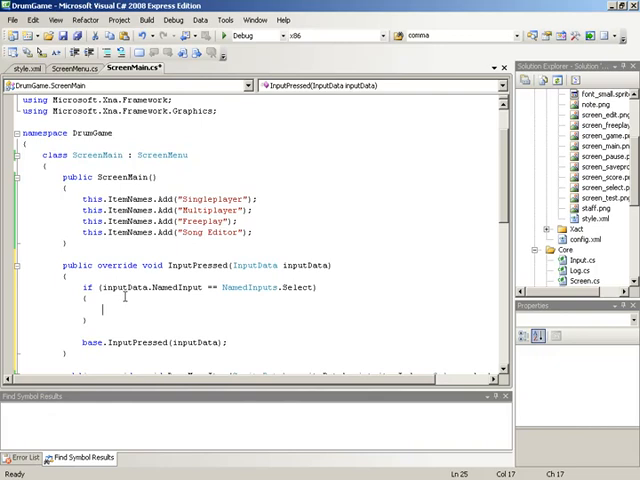
{"action": "type", "text": "if ("}
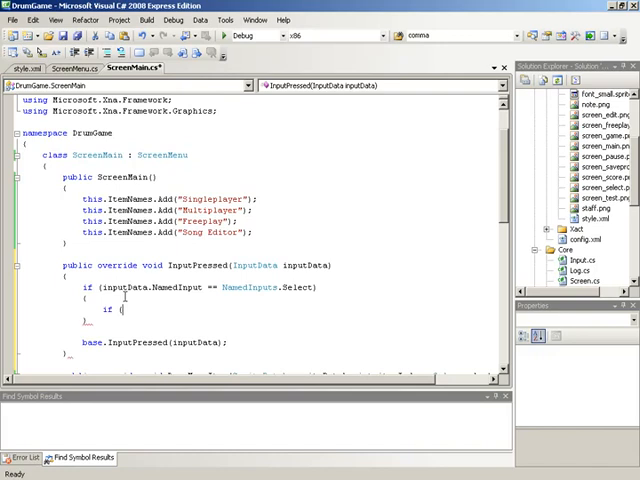
{"action": "type", "text": "this.SelectionIndex"}
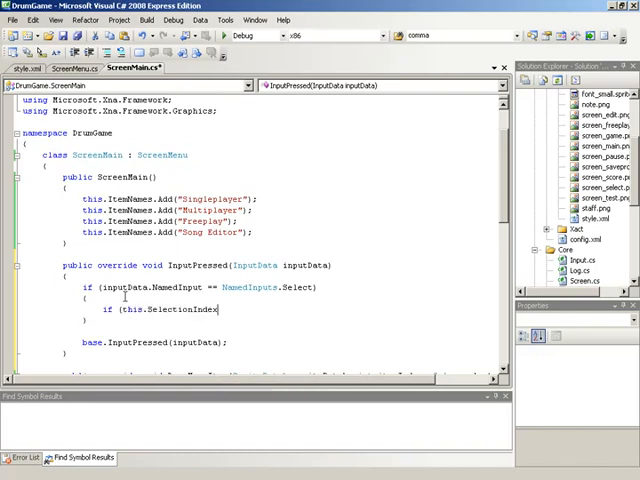
{"action": "type", "text": "== 0)"}
{"action": "type", "text": "Screen."}
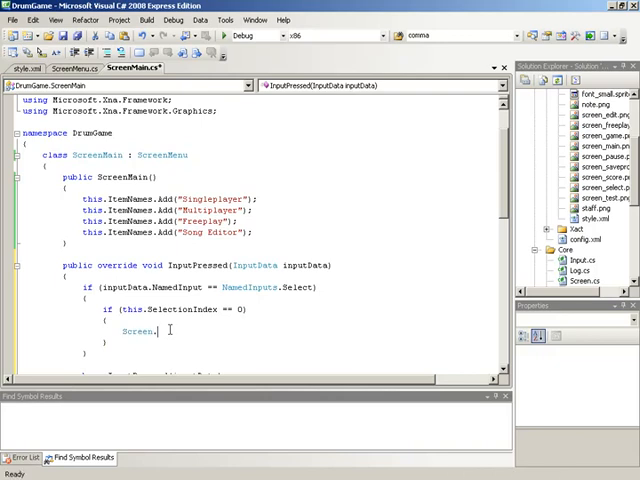
{"action": "type", "text": "PushScreen"}
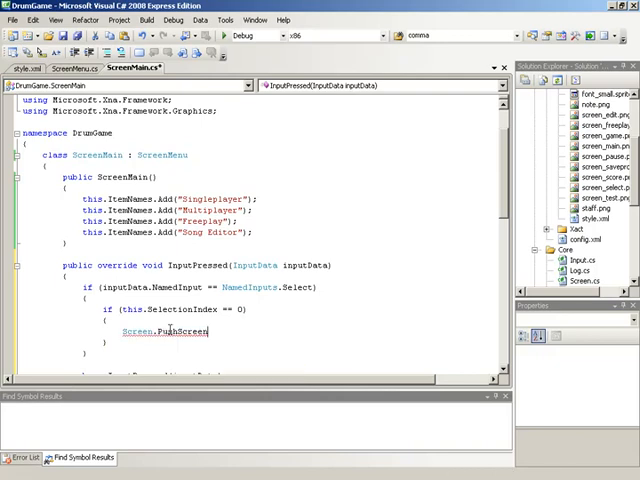
{"action": "type", "text": "("}
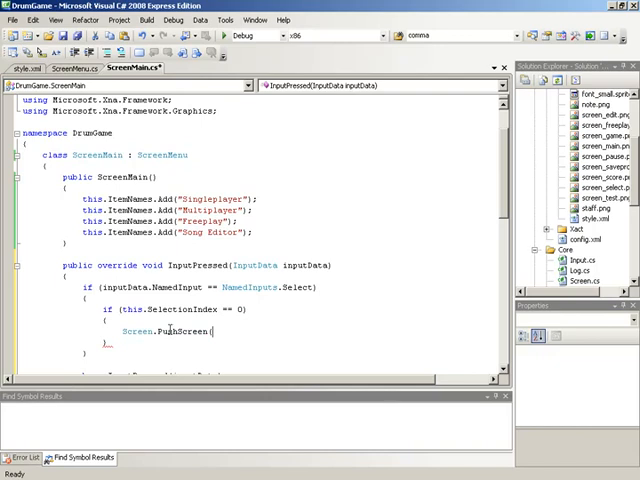
{"action": "type", "text": "\""}
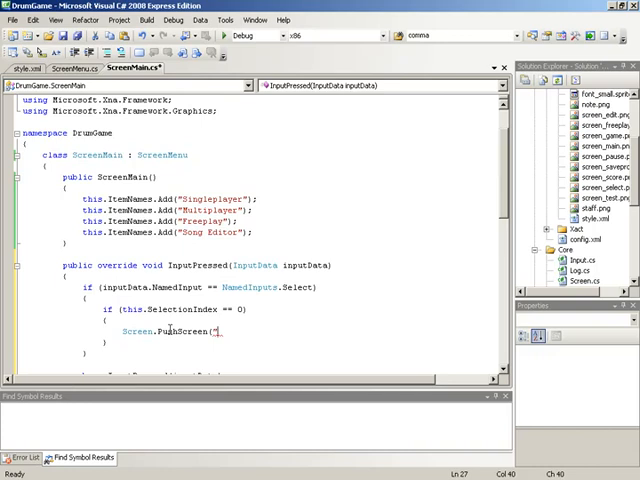
{"action": "type", "text": "select\")"}
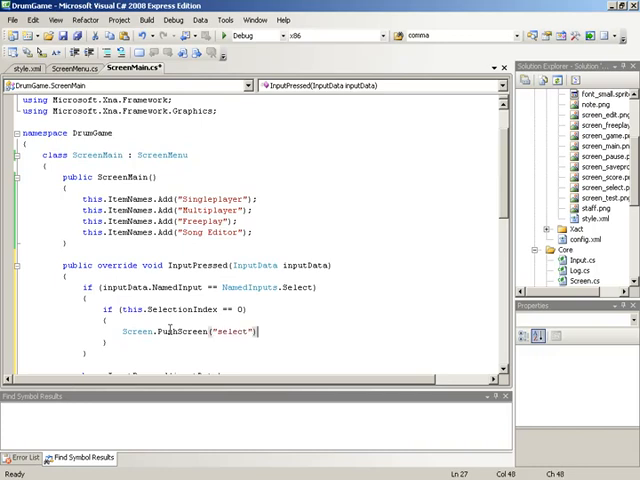
{"action": "double_click", "coordinate": [176, 332]}
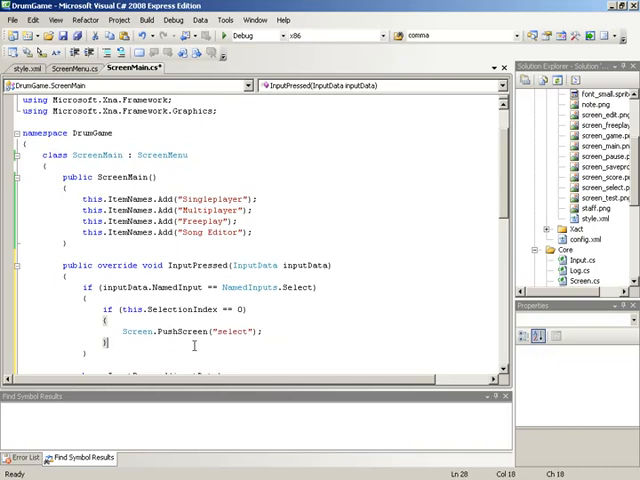
{"action": "mouse_move", "coordinate": [216, 332]}
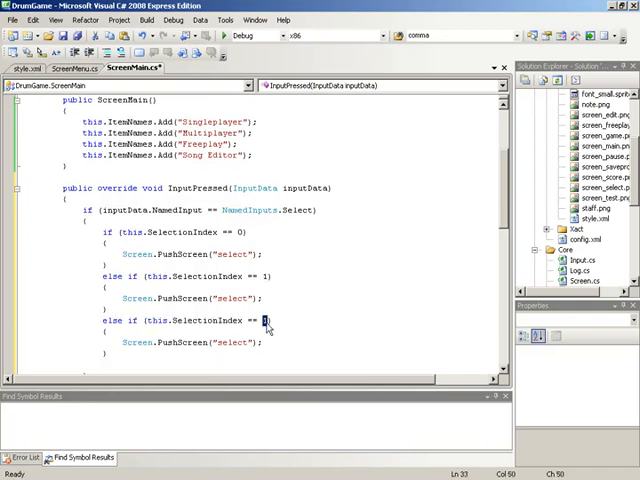
Step: Add else-if branches for indexes 1–3 pushing "select", "freeplay" and "select"
{"action": "type", "text": "2"}
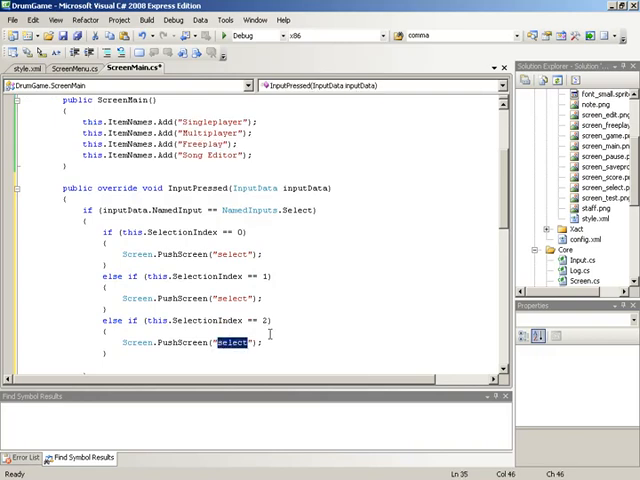
{"action": "type", "text": "freeplay"}
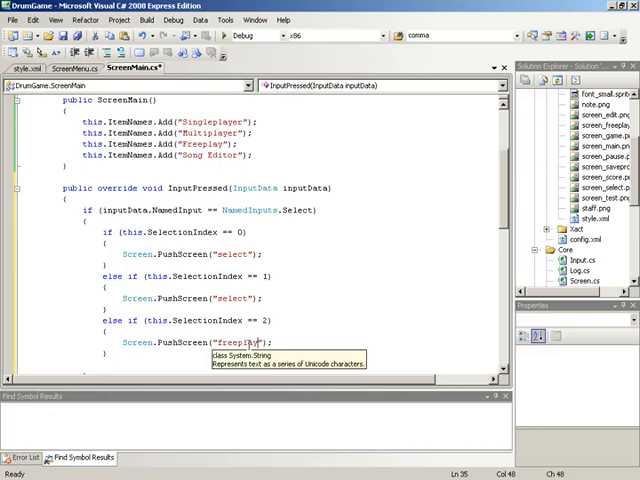
{"action": "double_click", "coordinate": [228, 344]}
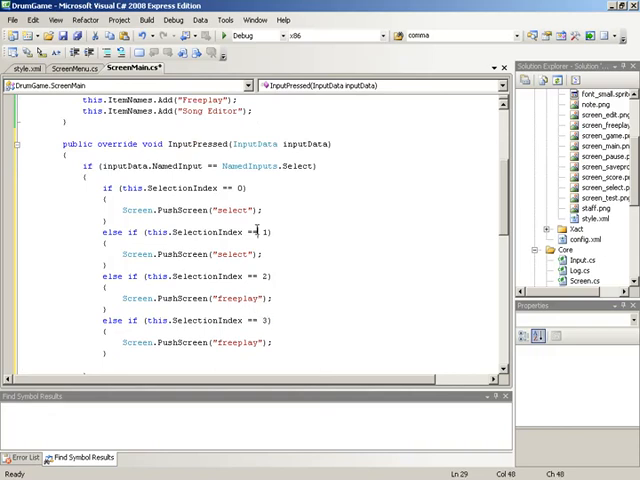
{"action": "scroll", "scroll_direction": "up", "scroll_amount": 3}
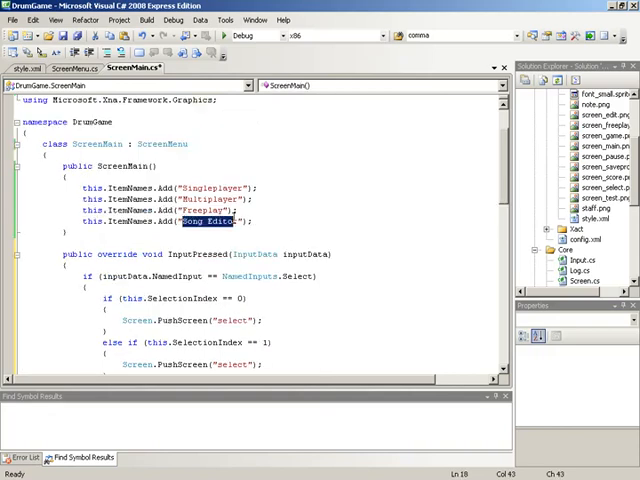
{"action": "scroll", "scroll_direction": "down", "scroll_amount": 3}
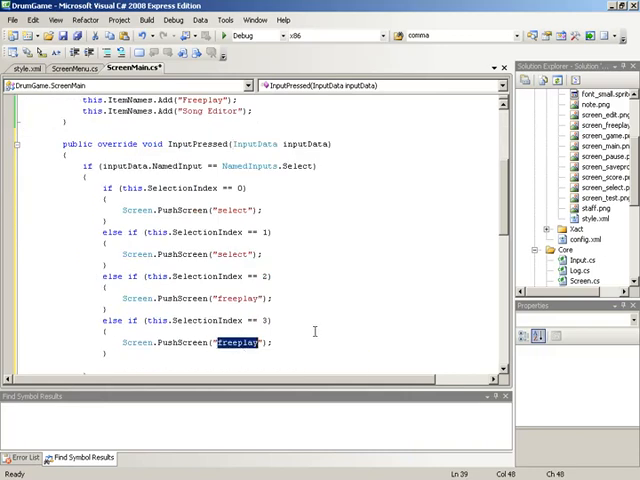
{"action": "type", "text": "select"}
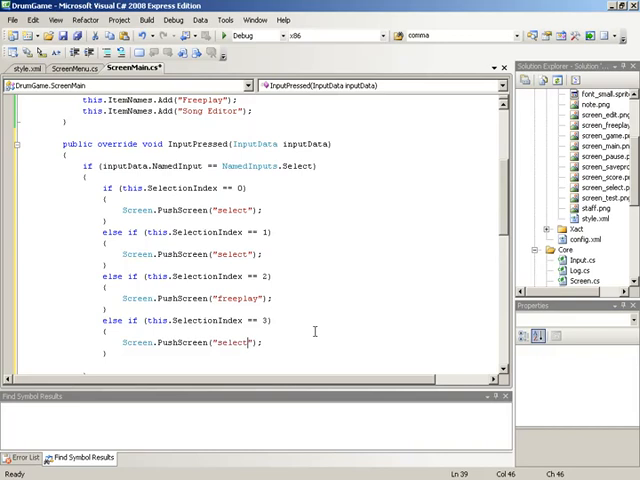
{"action": "scroll", "scroll_direction": "down", "scroll_amount": 3}
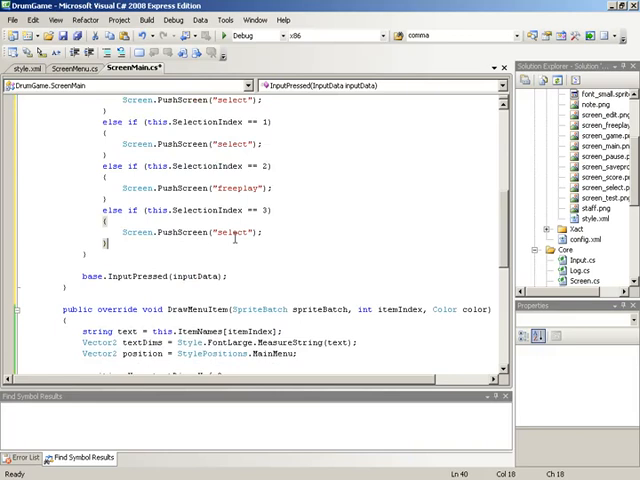
{"action": "scroll", "scroll_direction": "up", "scroll_amount": 3}
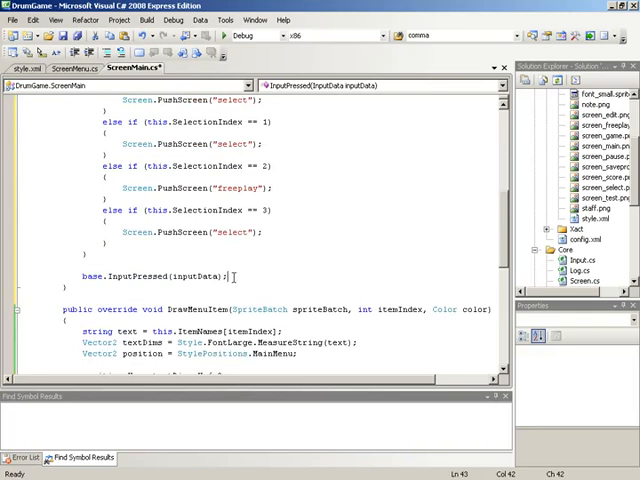
{"action": "left_click", "coordinate": [132, 212]}
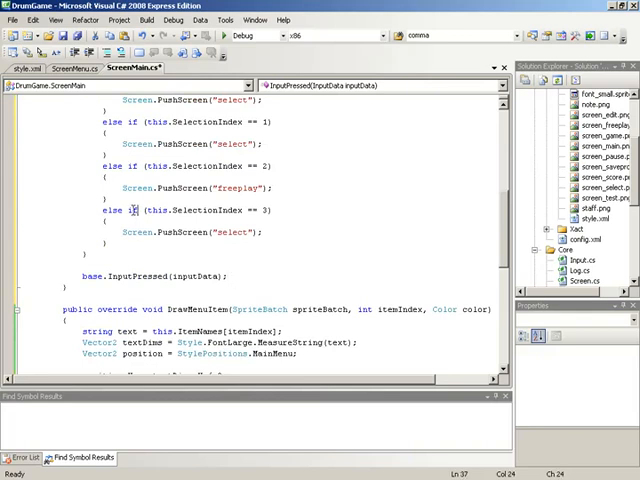
Step: Run DrumGame and arrow down through Multiplayer to choose the Freeplay menu entry
{"action": "key", "text": "F5"}
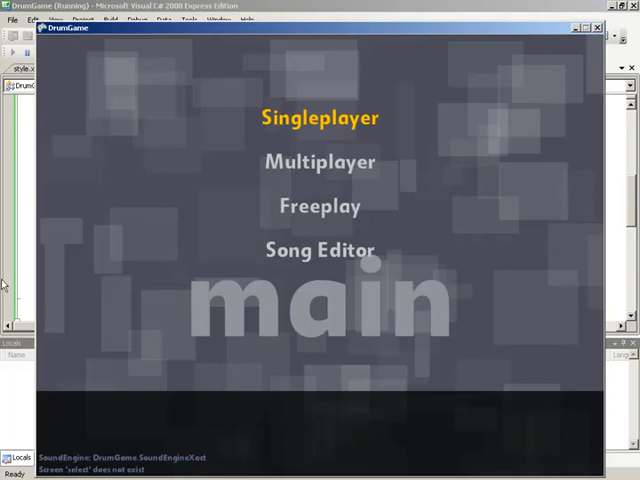
{"action": "key", "text": "Down"}
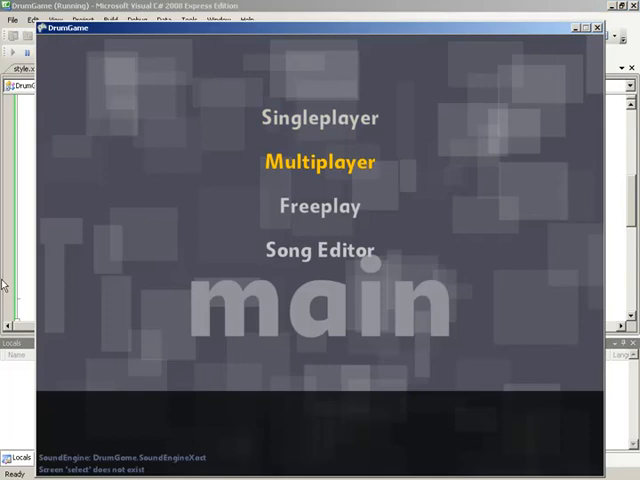
{"action": "key", "text": "down"}
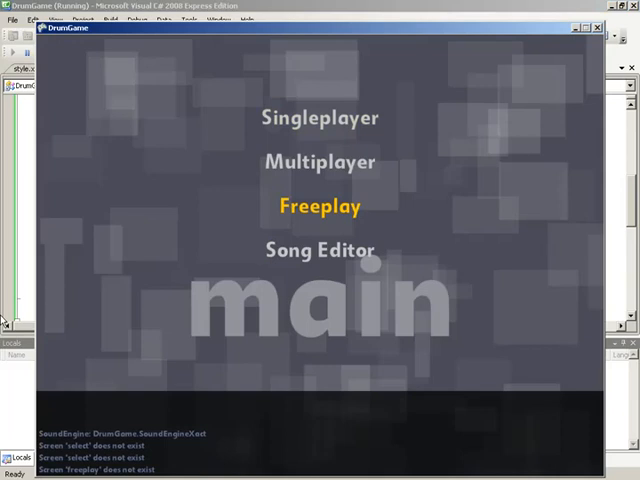
{"action": "key", "text": "Down"}
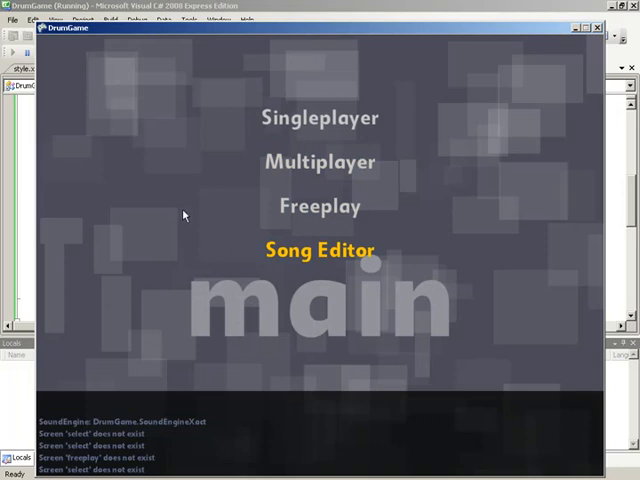
{"action": "mouse_move", "coordinate": [180, 236]}
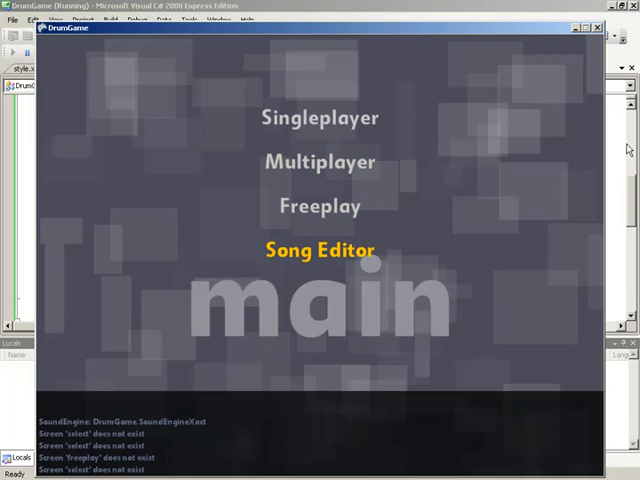
{"action": "mouse_move", "coordinate": [484, 32]}
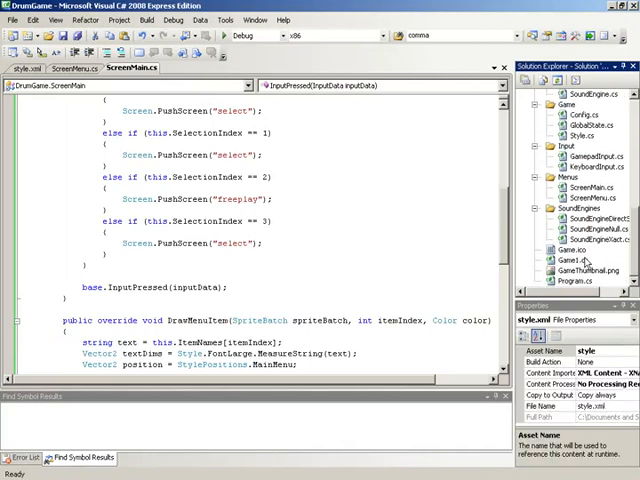
Step: Switch to Game1.cs and scroll to the Input_InputPressed handler
{"action": "double_click", "coordinate": [568, 260]}
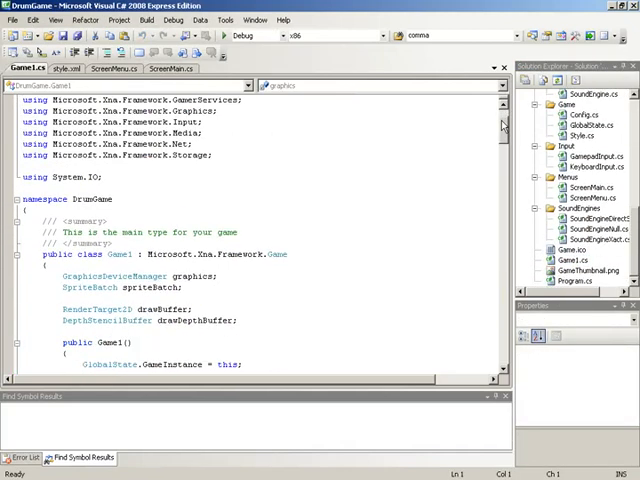
{"action": "scroll", "scroll_direction": "down", "scroll_amount": 3}
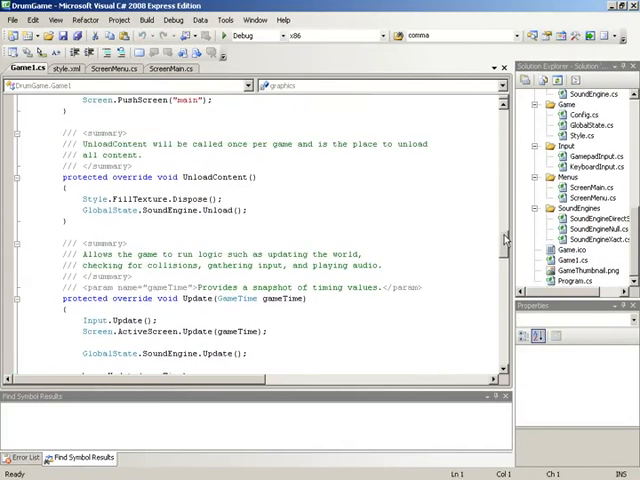
{"action": "scroll", "scroll_direction": "down", "scroll_amount": 3}
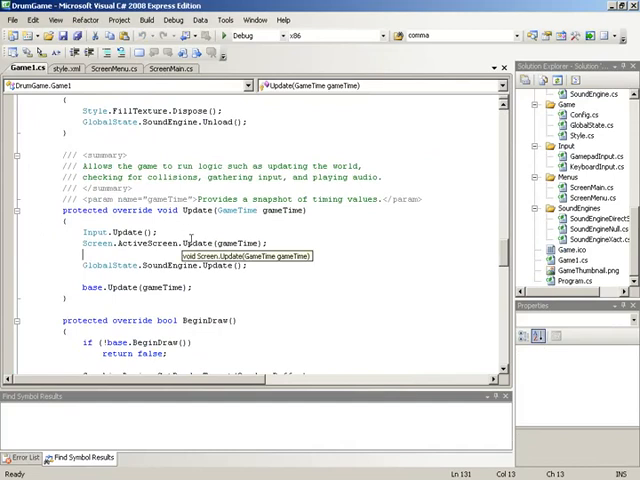
{"action": "mouse_move", "coordinate": [490, 256]}
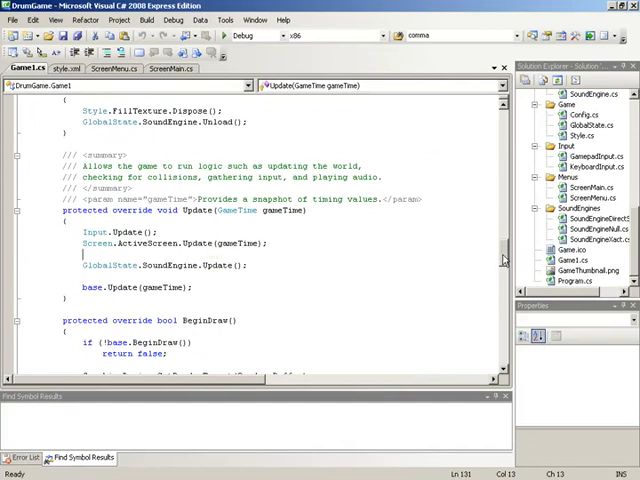
{"action": "scroll", "scroll_direction": "up", "scroll_amount": 3}
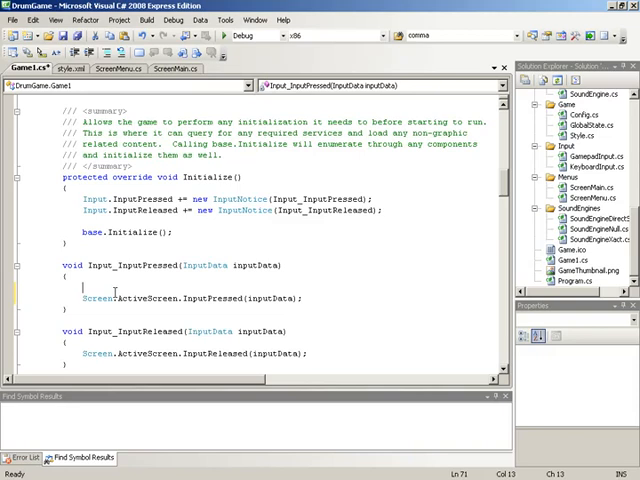
Step: Add an if checking NamedInputs.Back && Screen.ActiveScreen is ScreenMain
{"action": "type", "text": "1"}
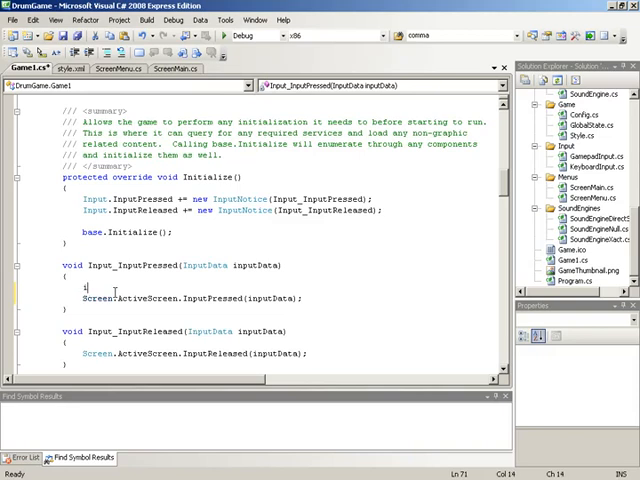
{"action": "type", "text": "f ("}
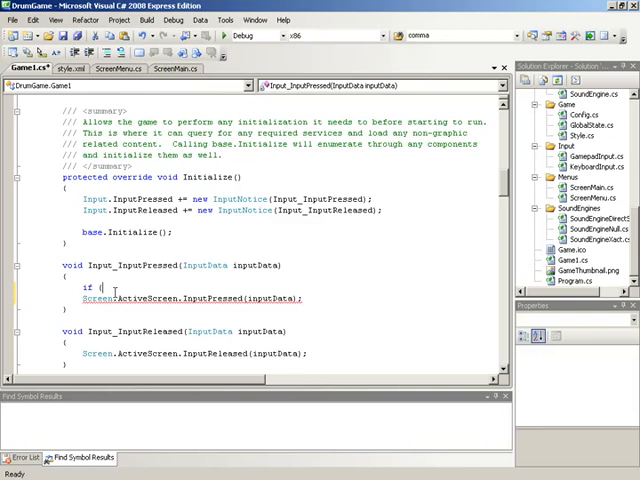
{"action": "type", "text": "in"}
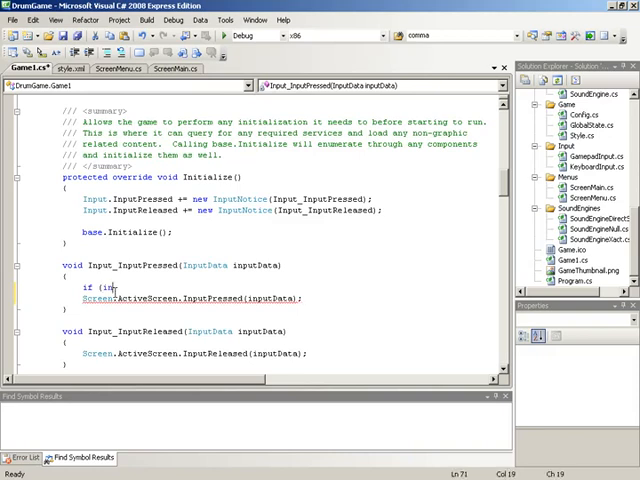
{"action": "type", "text": "i"}
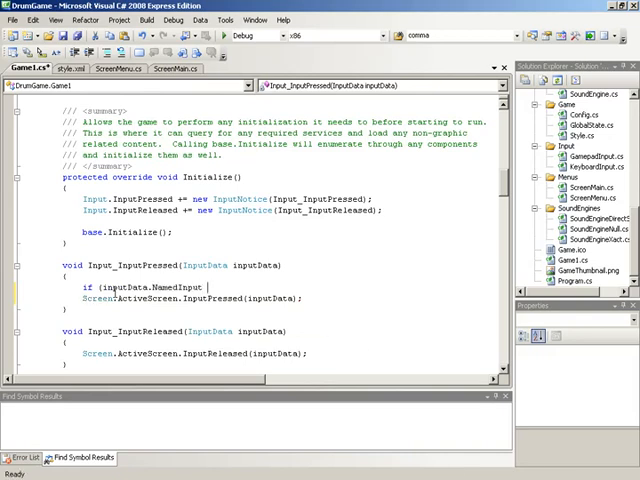
{"action": "type", "text": "== NamedInputs."}
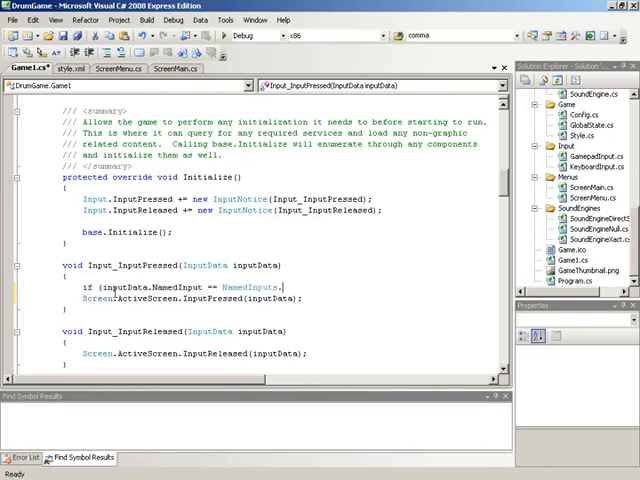
{"action": "type", "text": "Back"}
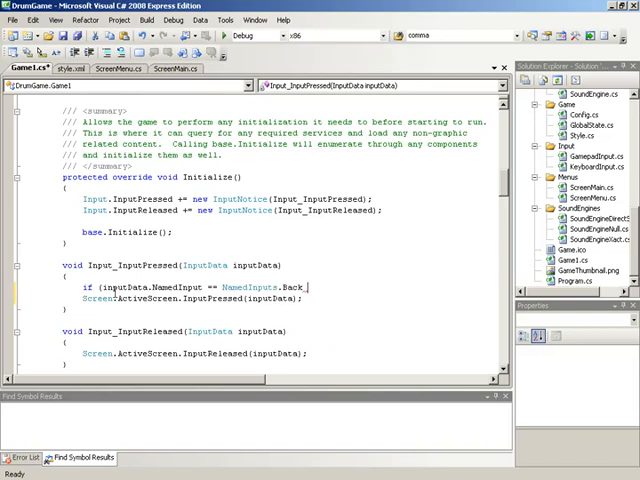
{"action": "type", "text": "&&"}
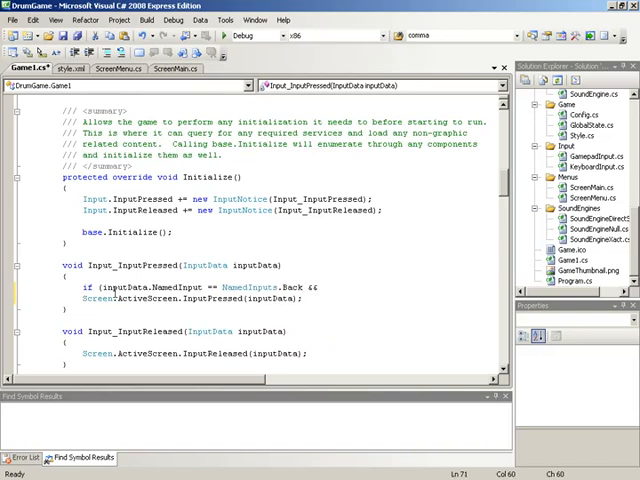
{"action": "type", "text": "Sr"}
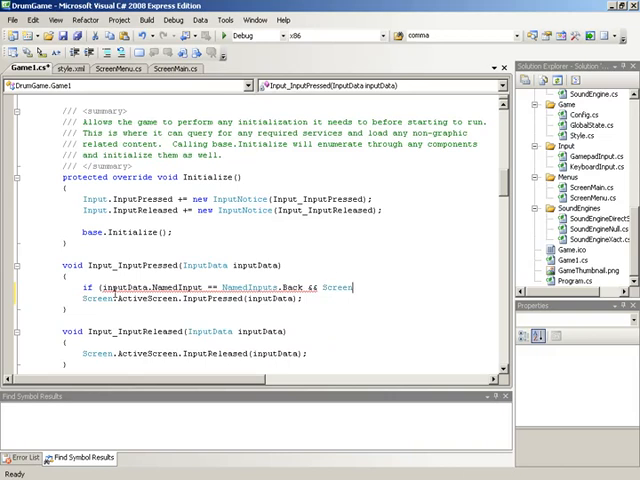
{"action": "type", "text": ".ActiveScreen is"}
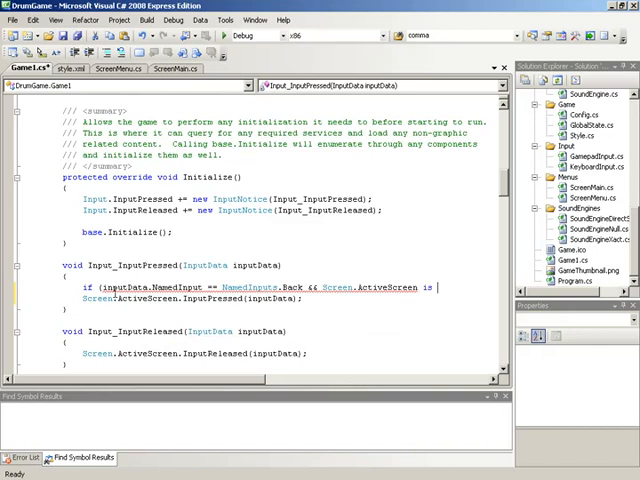
{"action": "type", "text": "ScreenMain)"}
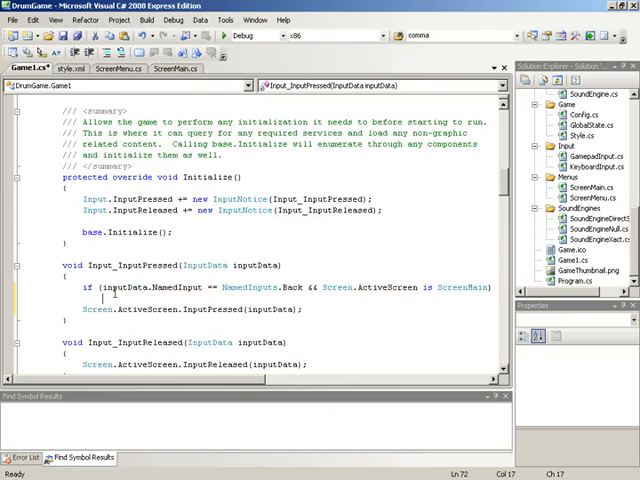
Step: Call this.Exit() inside that Back-at-main-menu check
{"action": "type", "text": "this."}
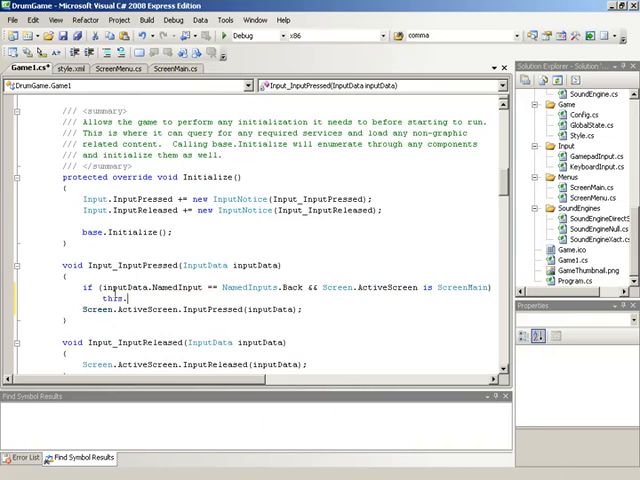
{"action": "type", "text": "E"}
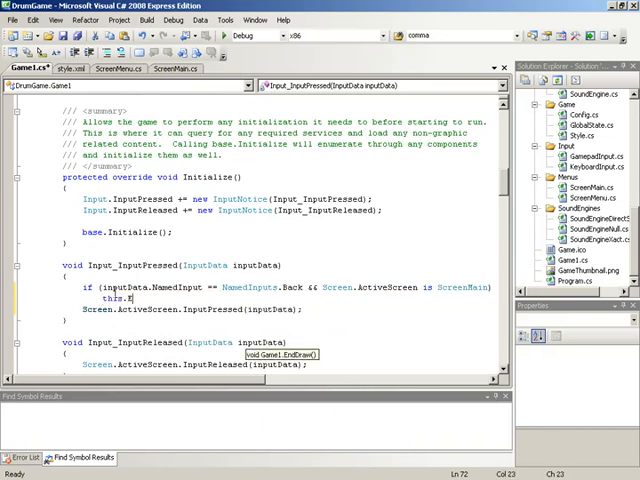
{"action": "type", "text": "Exit("}
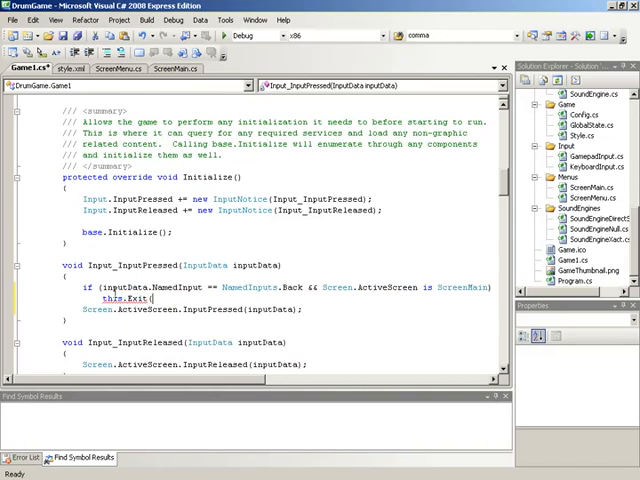
{"action": "type", "text": ");"}
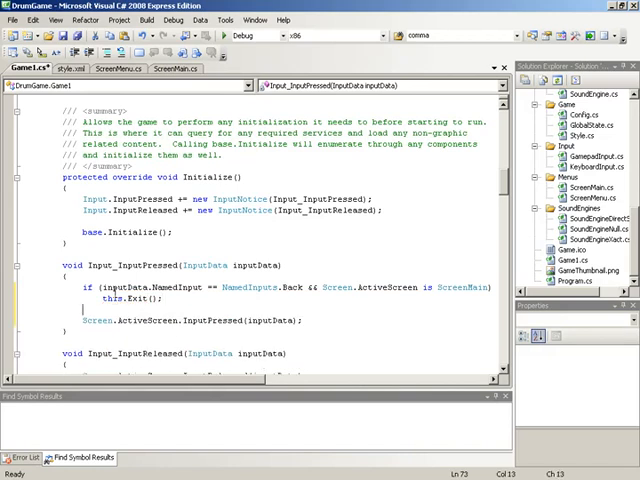
Step: Wrap Screen.ActiveScreen.InputPressed(inputData) in an else branch and run the game with F5
{"action": "type", "text": "else"}
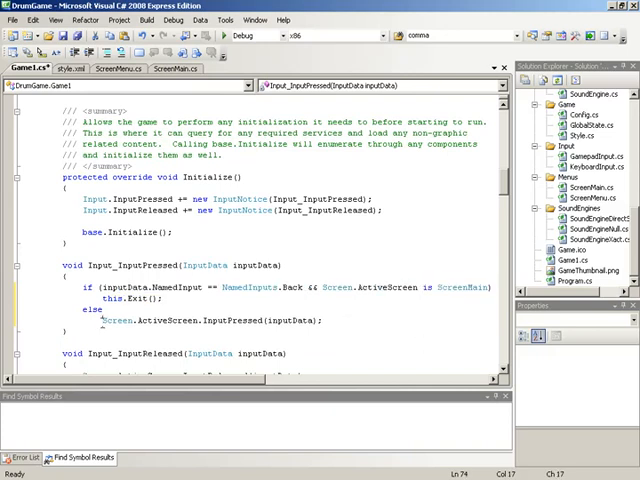
{"action": "double_click", "coordinate": [150, 320]}
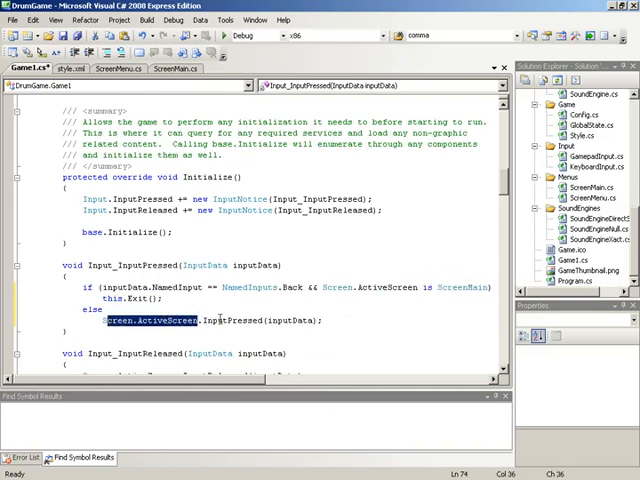
{"action": "scroll", "scroll_direction": "down", "scroll_amount": 3}
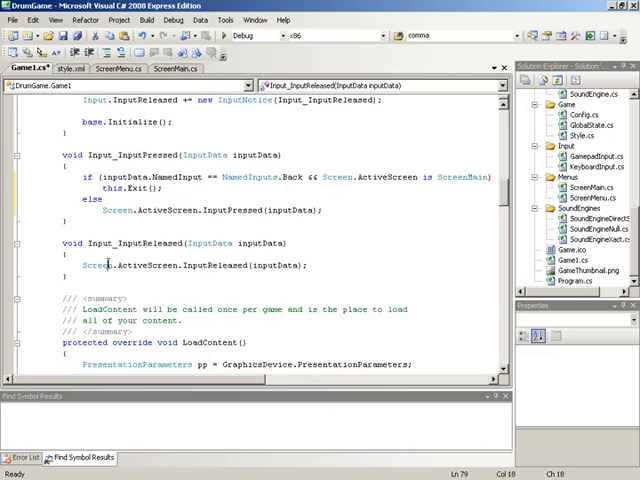
{"action": "key", "text": "F5"}
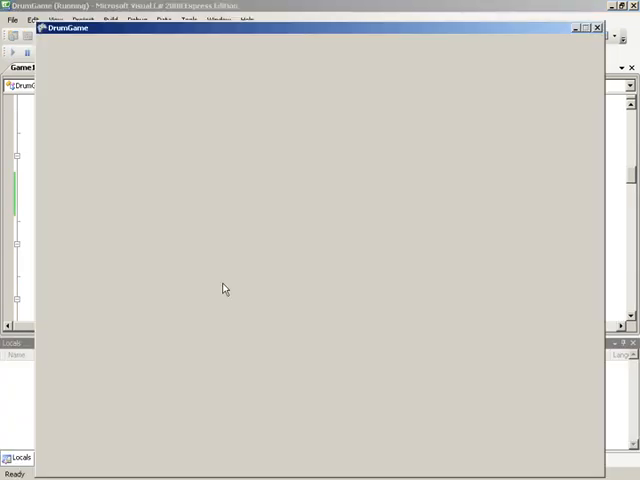